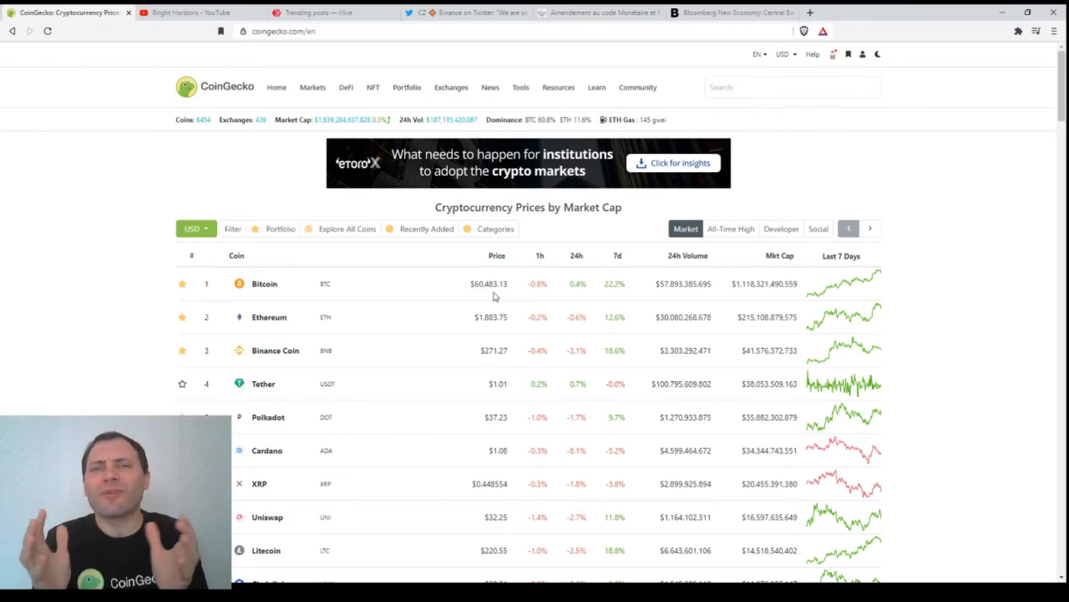
mouse_move(1024, 254)
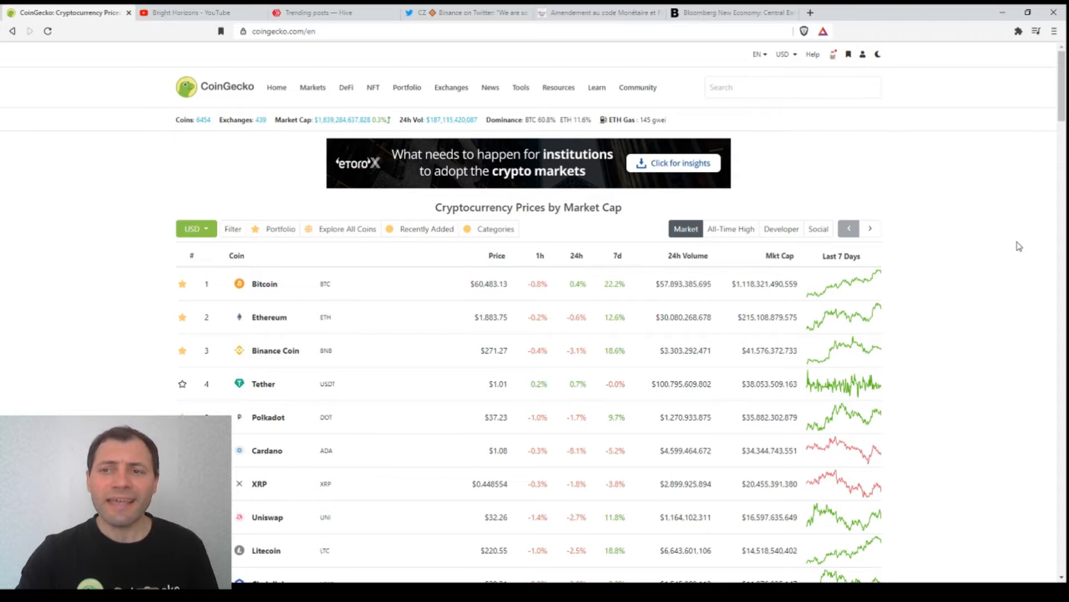
- Switch to the Bright Horizons YouTube livestream featuring Charles Hoskinson
scroll("down", 3)
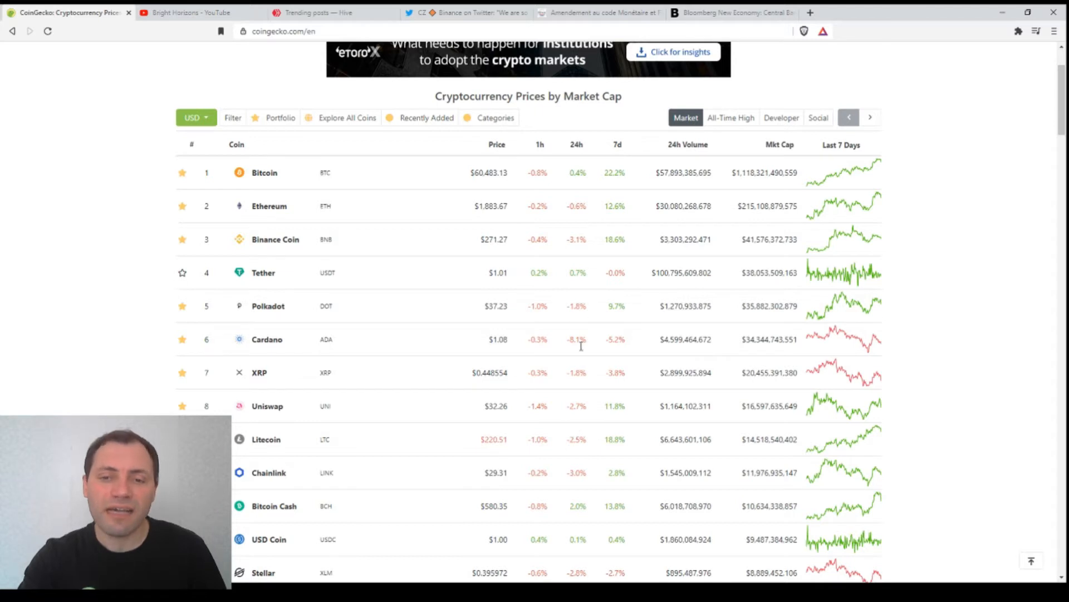
mouse_move(581, 207)
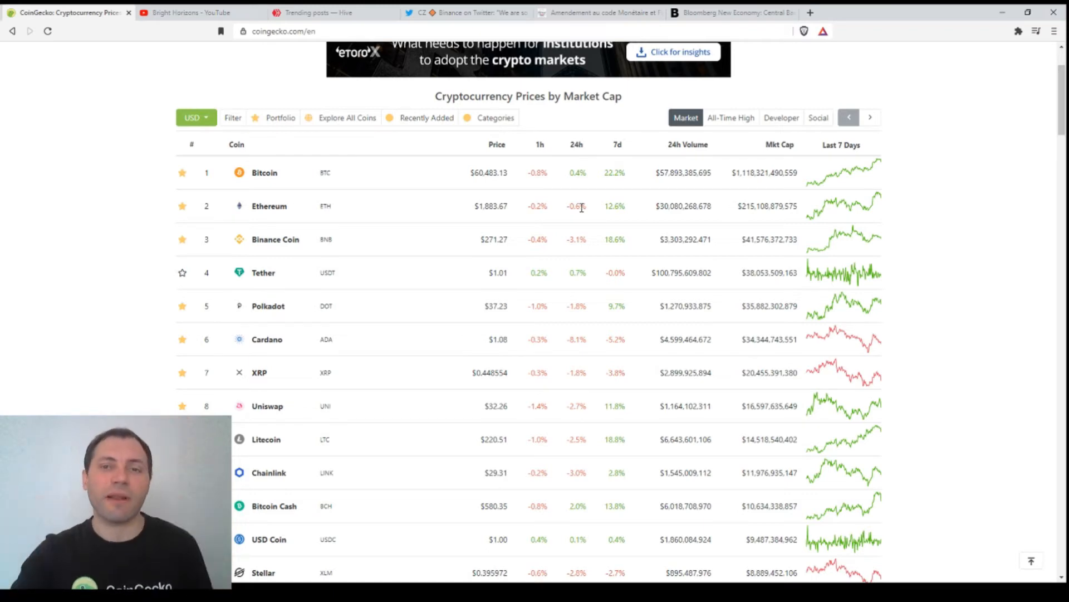
mouse_move(584, 208)
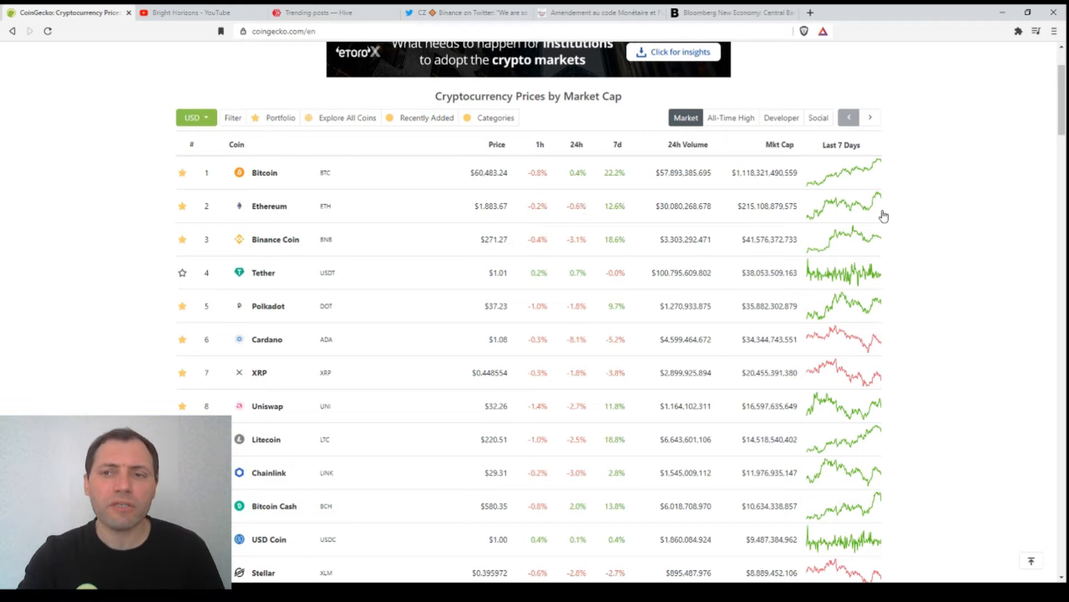
left_click(187, 12)
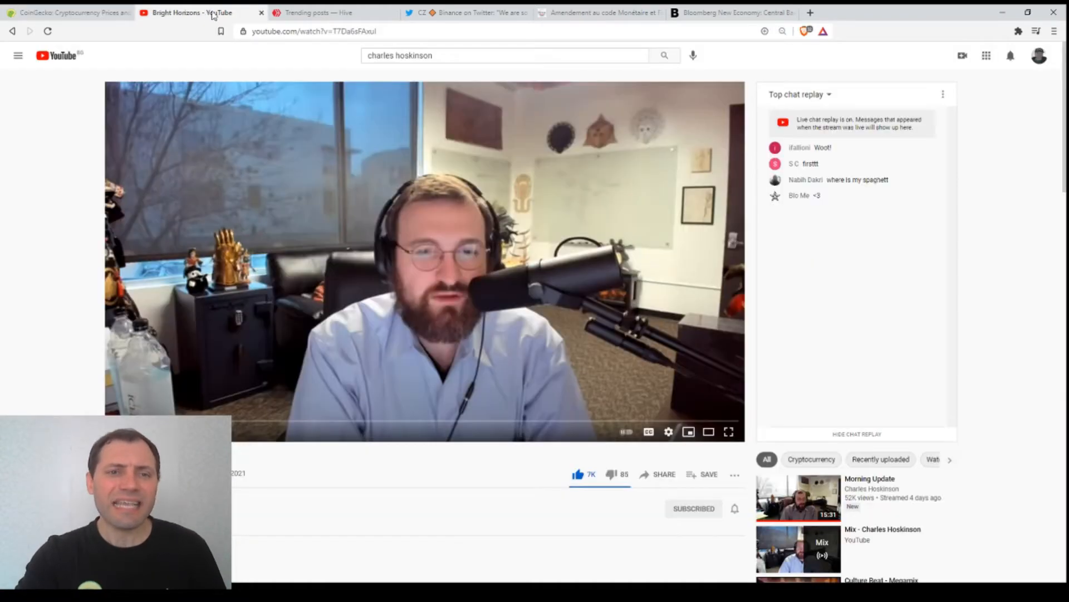
mouse_move(531, 272)
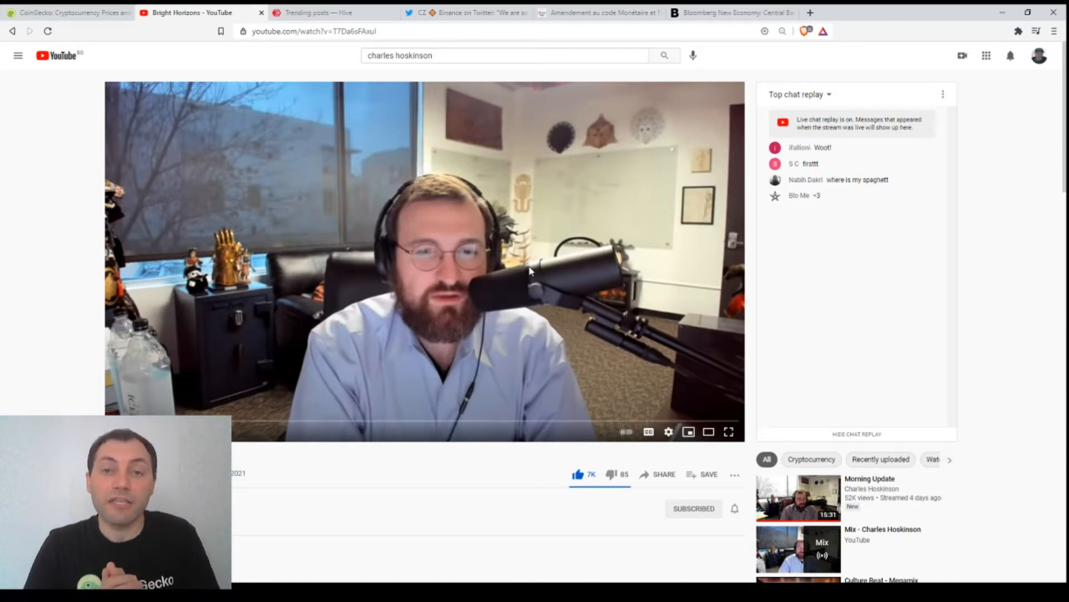
mouse_move(514, 297)
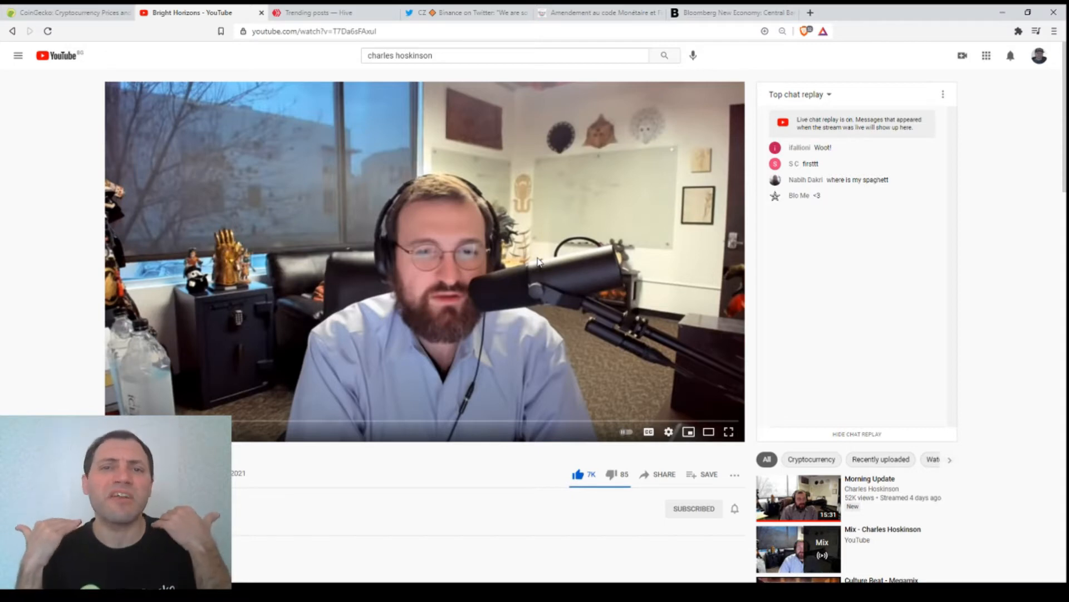
- Return to CoinGecko's price table and highlight Cardano's 24-hour change of about -8.1%
left_click(68, 12)
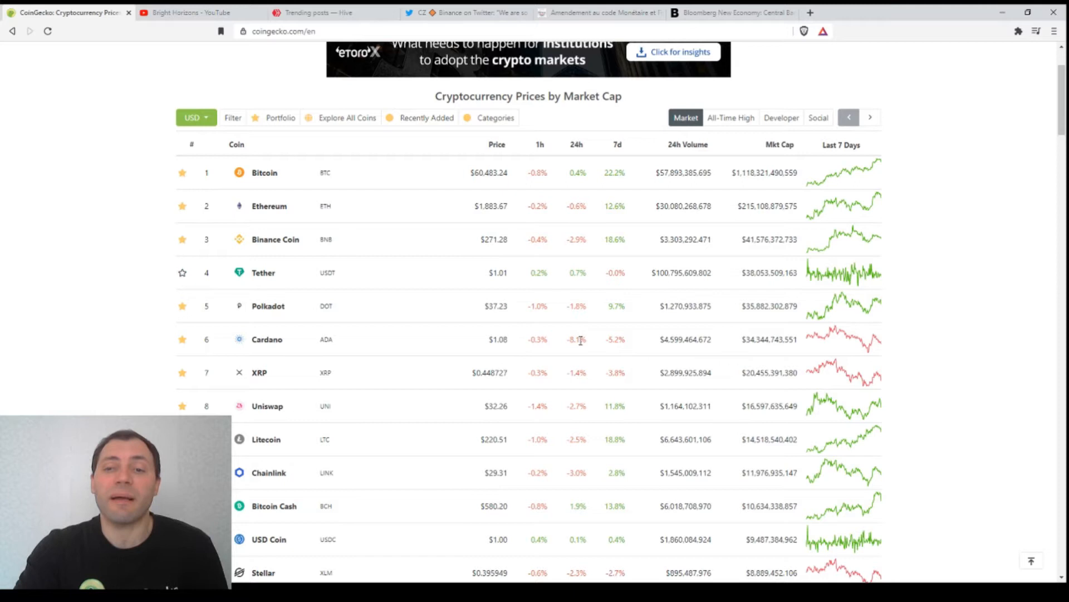
double_click(577, 339)
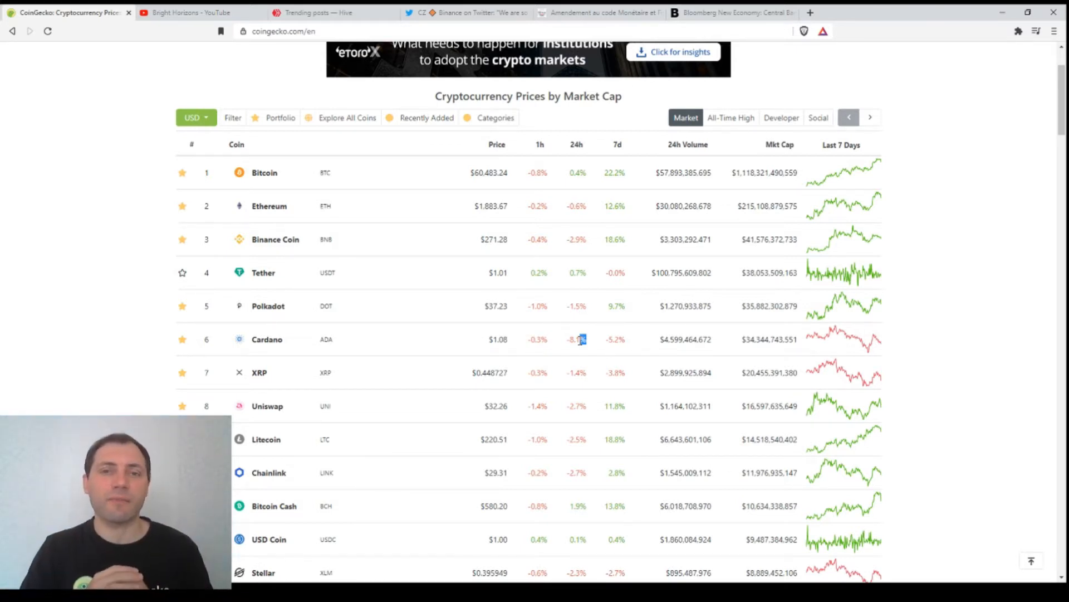
- Switch back to the Bright Horizons livestream with its live chat replay
left_click(184, 12)
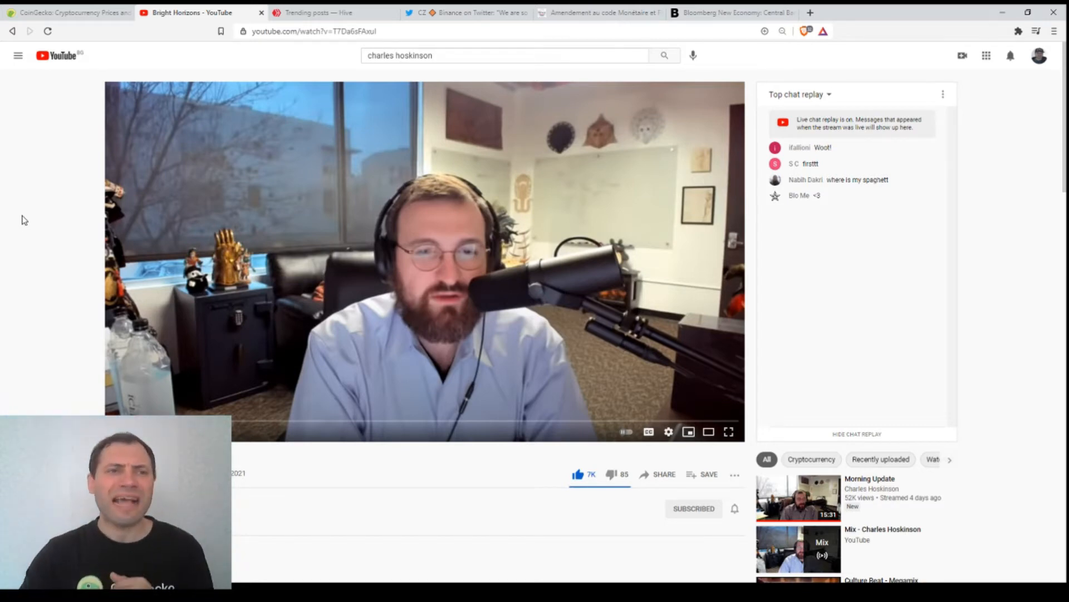
- Return to CoinGecko's price table, now showing Cardano's 24-hour change at -7.5%
left_click(68, 12)
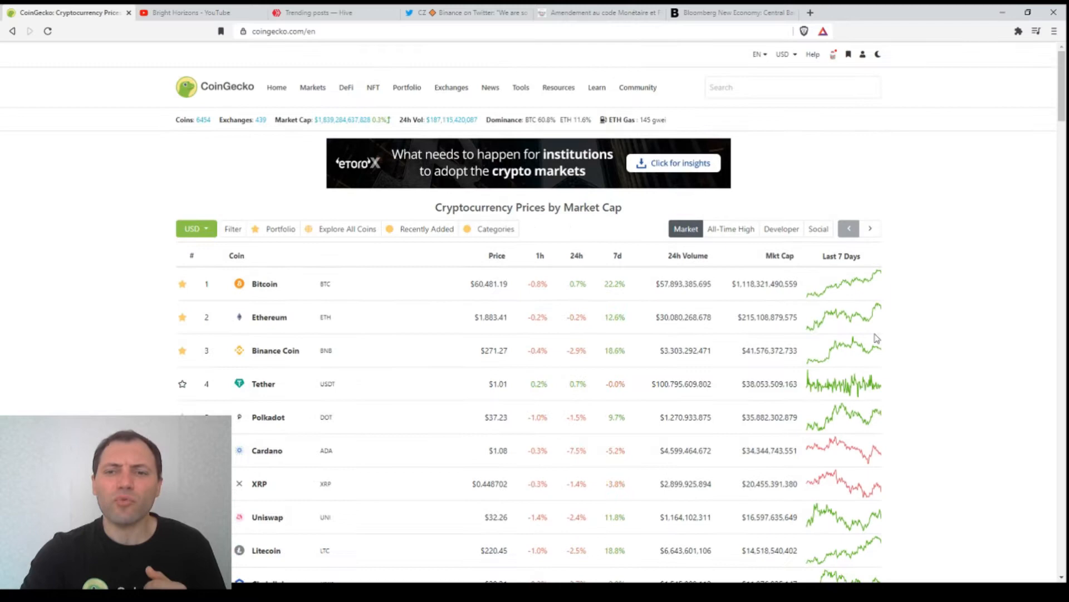
mouse_move(981, 298)
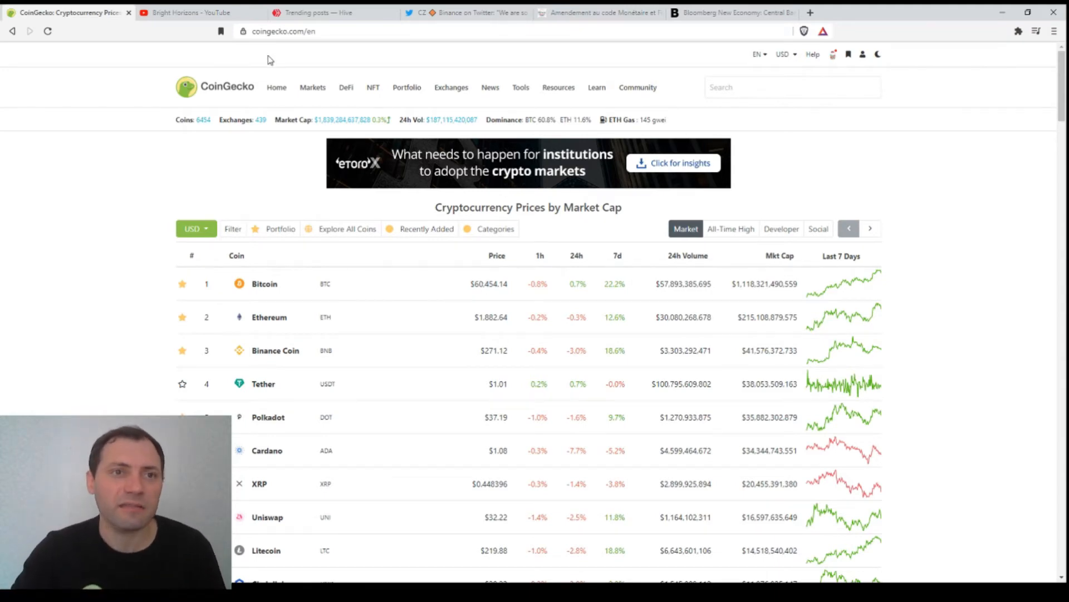
left_click(188, 12)
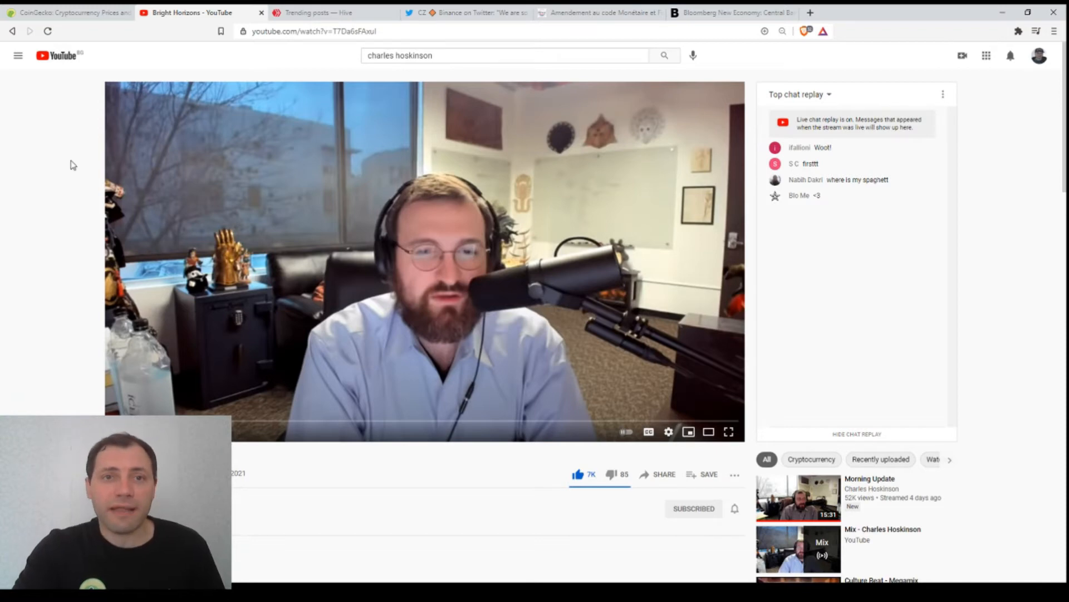
- Leave YouTube for CoinGecko's price table, with Cardano's 24-hour change at -7.7%
left_click(68, 12)
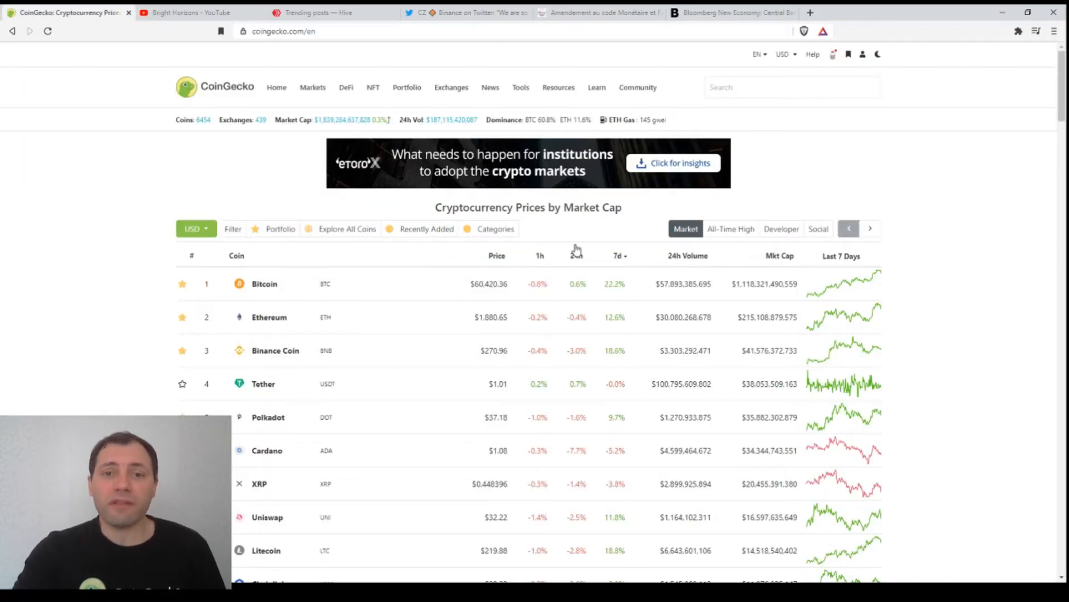
mouse_move(965, 340)
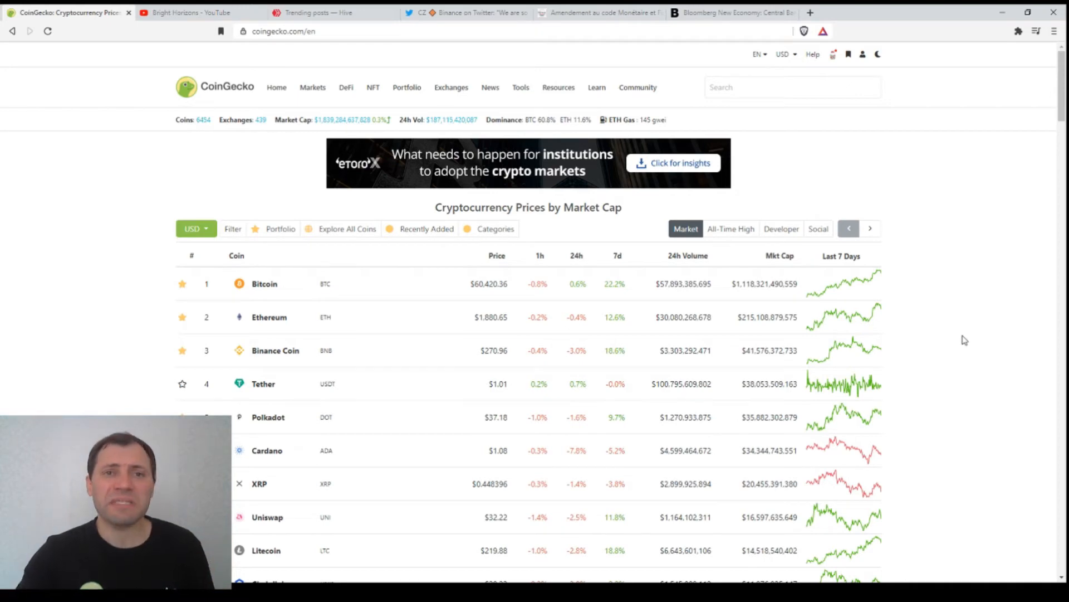
- Switch to the Hive.blog trending posts feed listing LeoFinance community posts
left_click(313, 13)
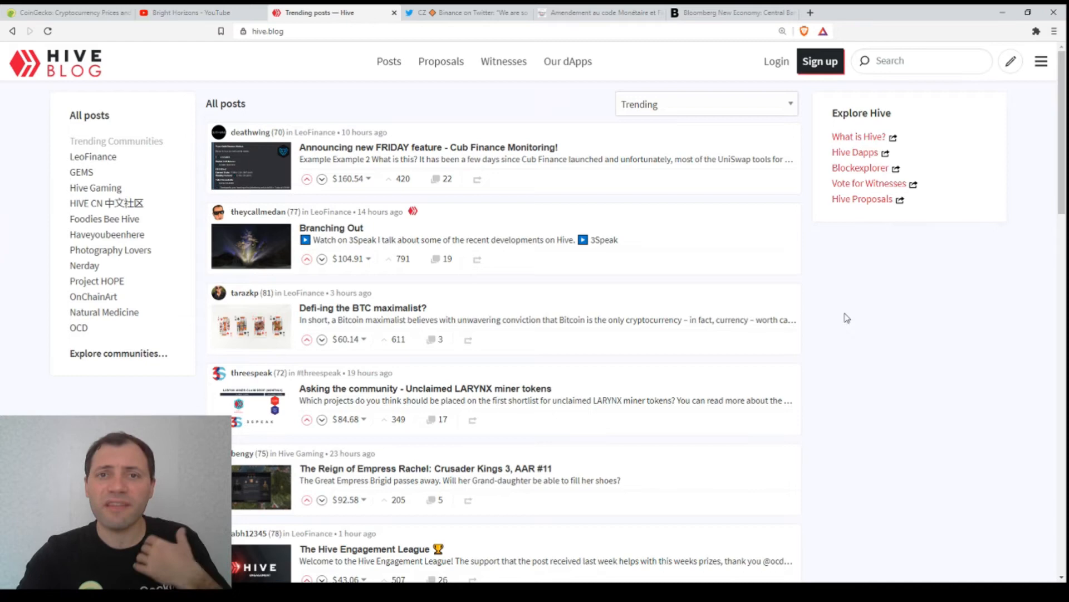
mouse_move(756, 365)
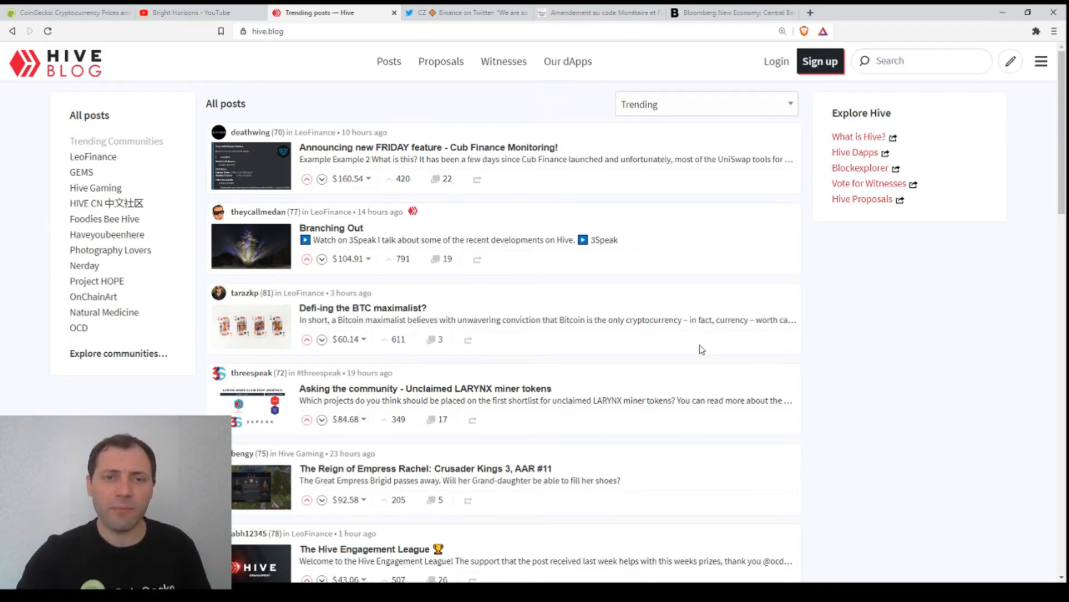
mouse_move(564, 301)
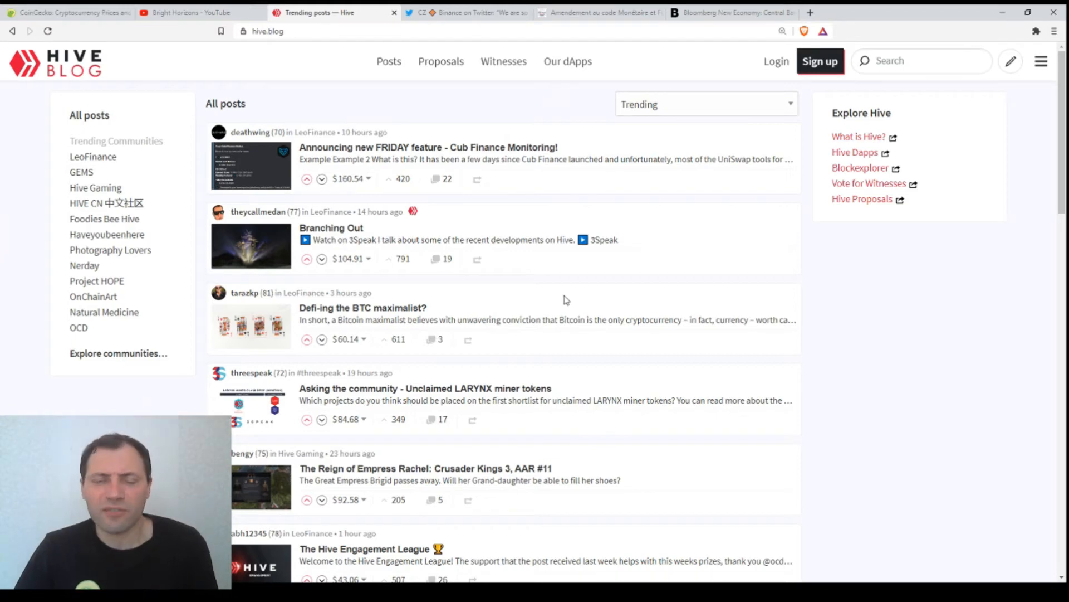
mouse_move(786, 404)
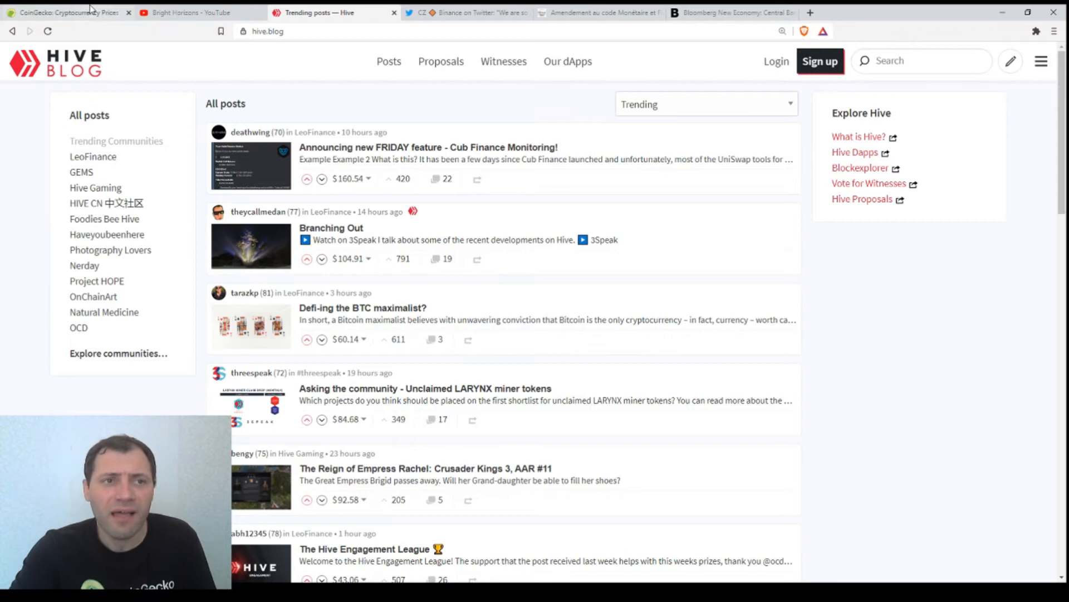
- Glance at CoinGecko, revisit Hive trending posts, then return to CoinGecko's Bitcoin price of $60,437
left_click(64, 13)
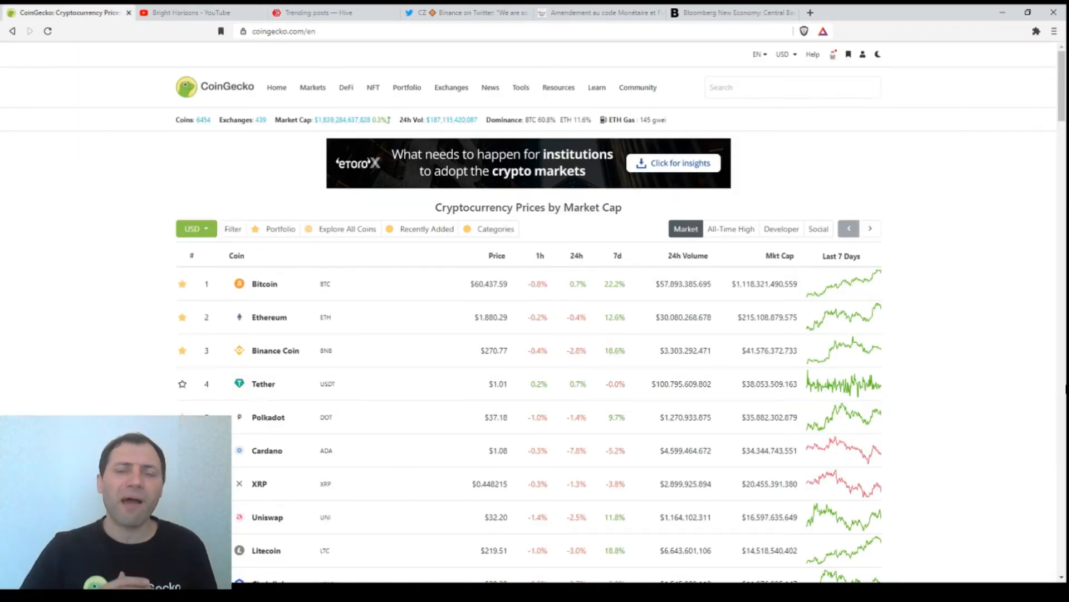
left_click(328, 12)
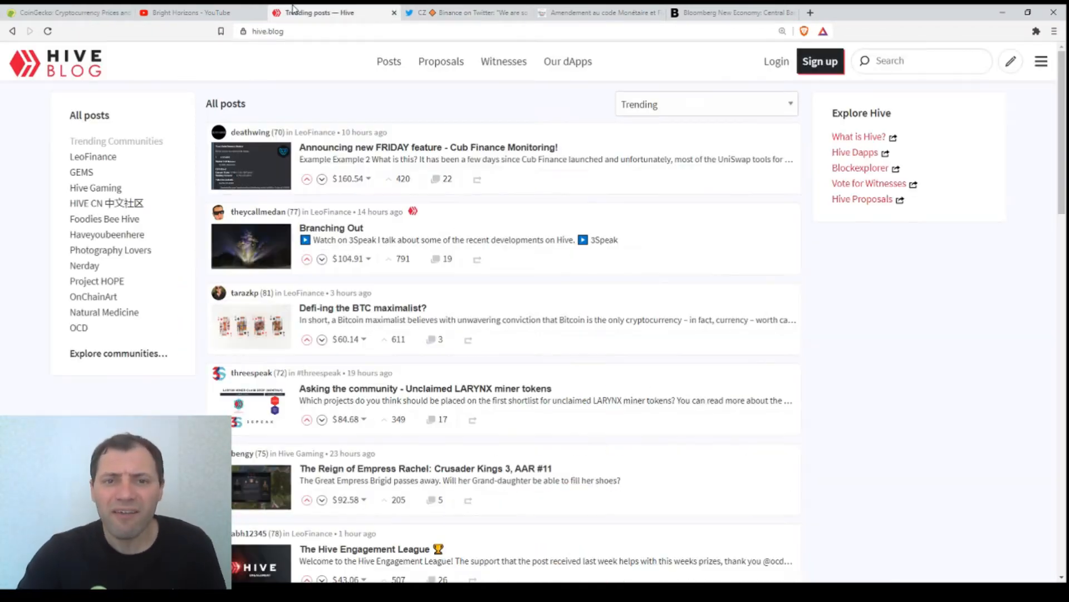
mouse_move(1028, 431)
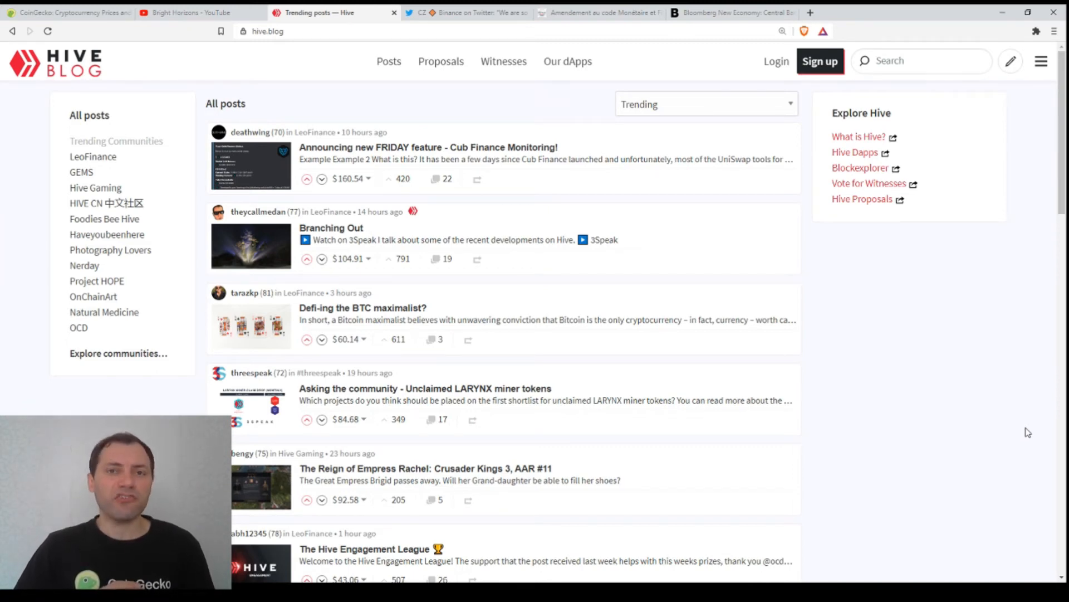
mouse_move(739, 232)
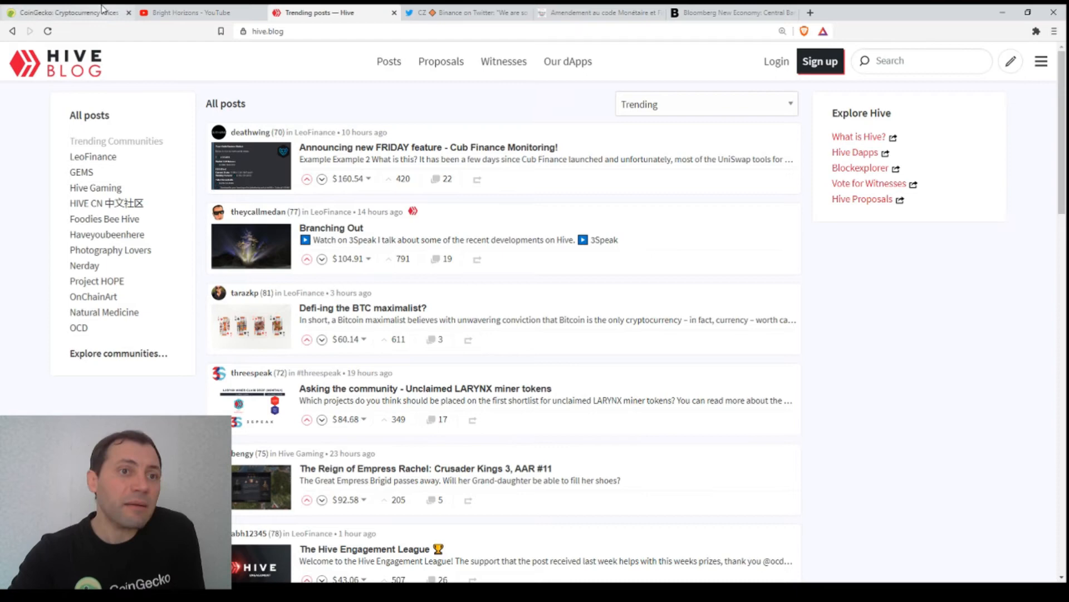
left_click(68, 12)
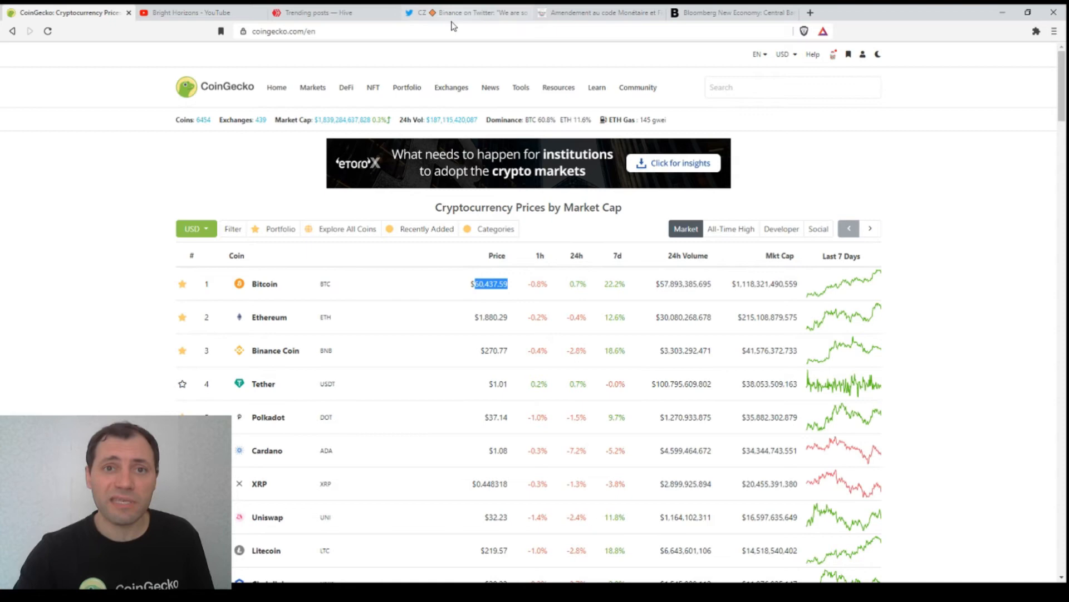
- Switch to CZ Binance's tweet about buying bitcoin under $100,000
left_click(464, 12)
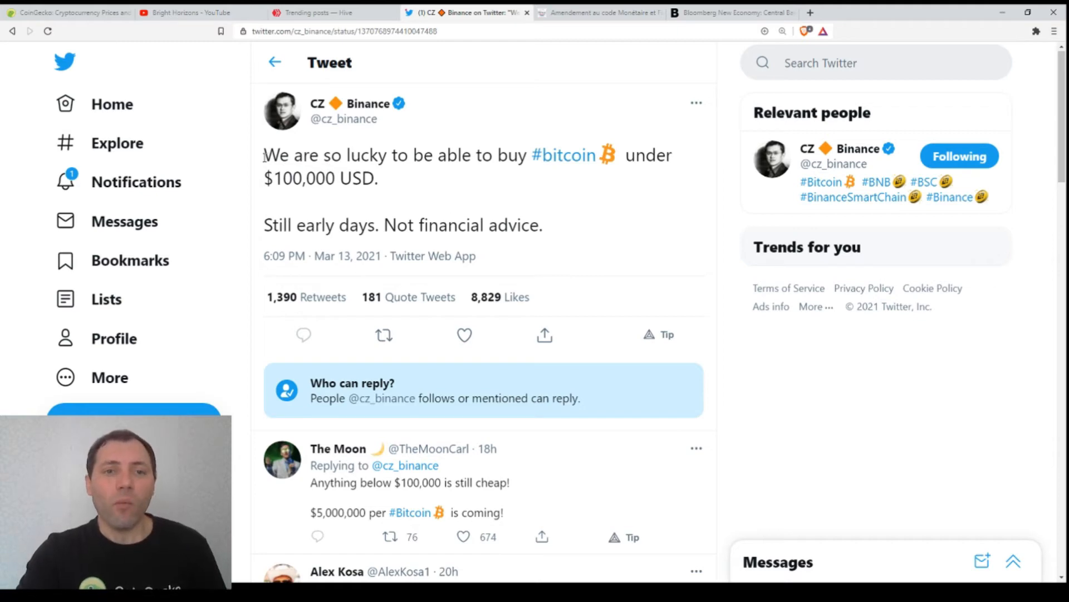
- Highlight the text of CZ Binance's tweet about bitcoin under $100,000
left_click_drag(263, 155, 412, 154)
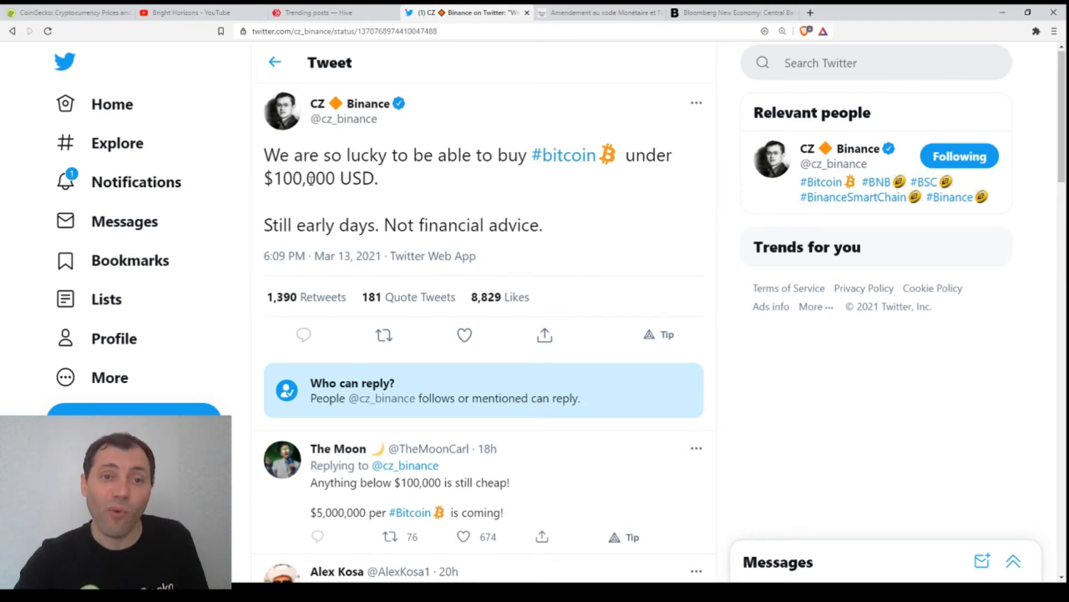
- Check CoinGecko's price table with Bitcoin near $60,450, then return to Hive trending posts
left_click(68, 13)
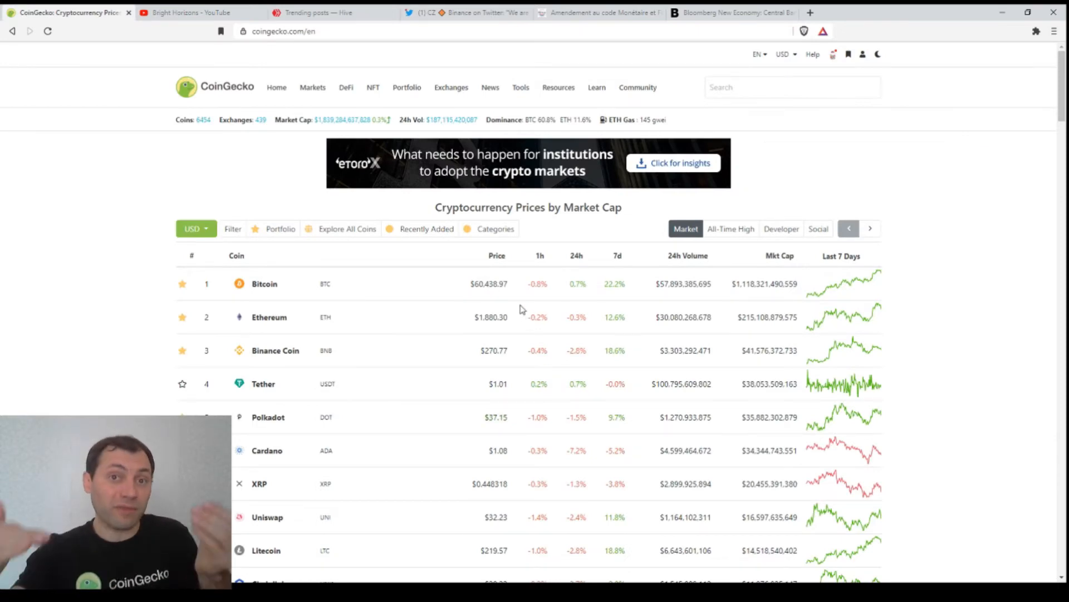
left_click(468, 12)
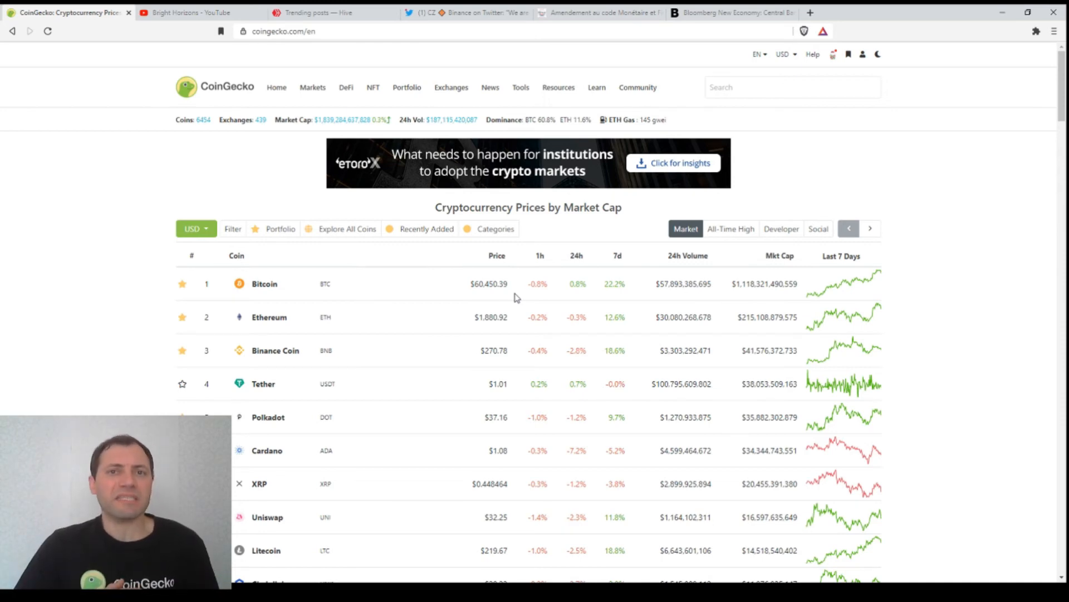
mouse_move(392, 164)
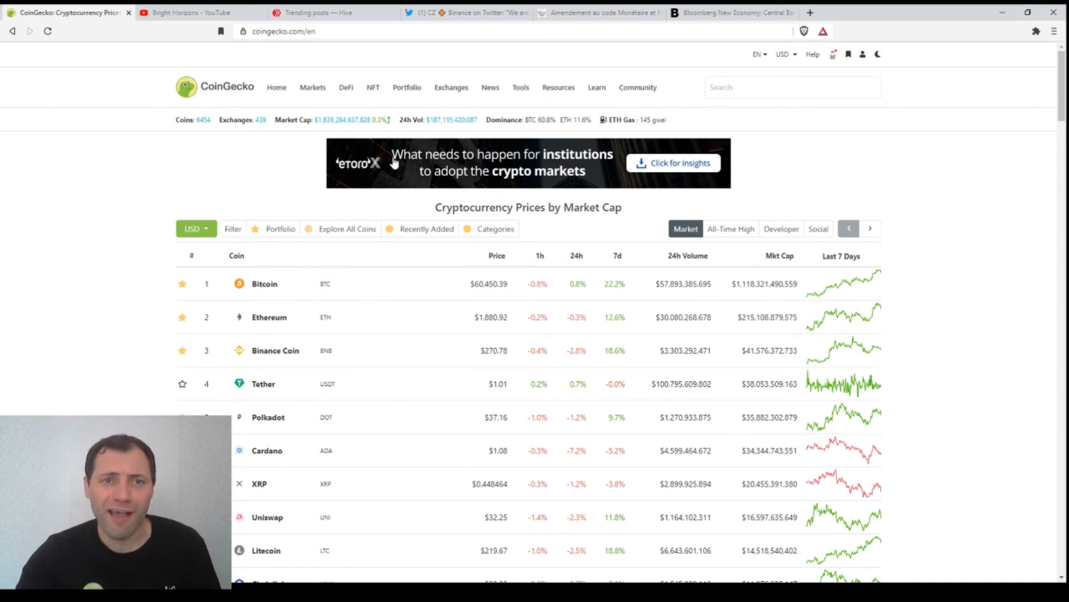
left_click(314, 13)
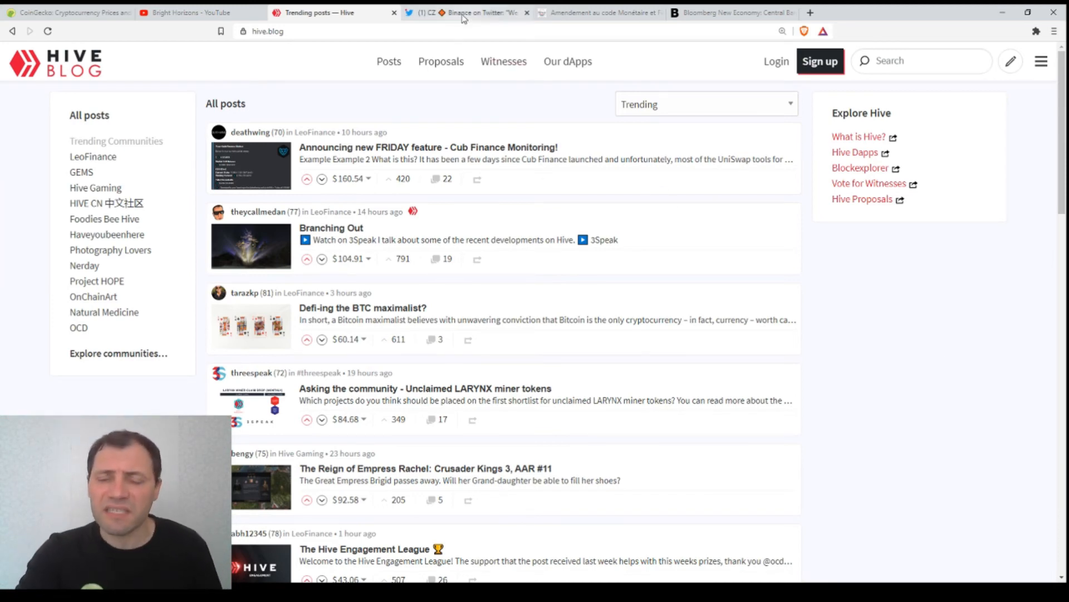
- Revisit CZ's 'Not financial advice' tweet, then highlight Bitcoin's $60,450.39 price on CoinGecko
left_click(468, 12)
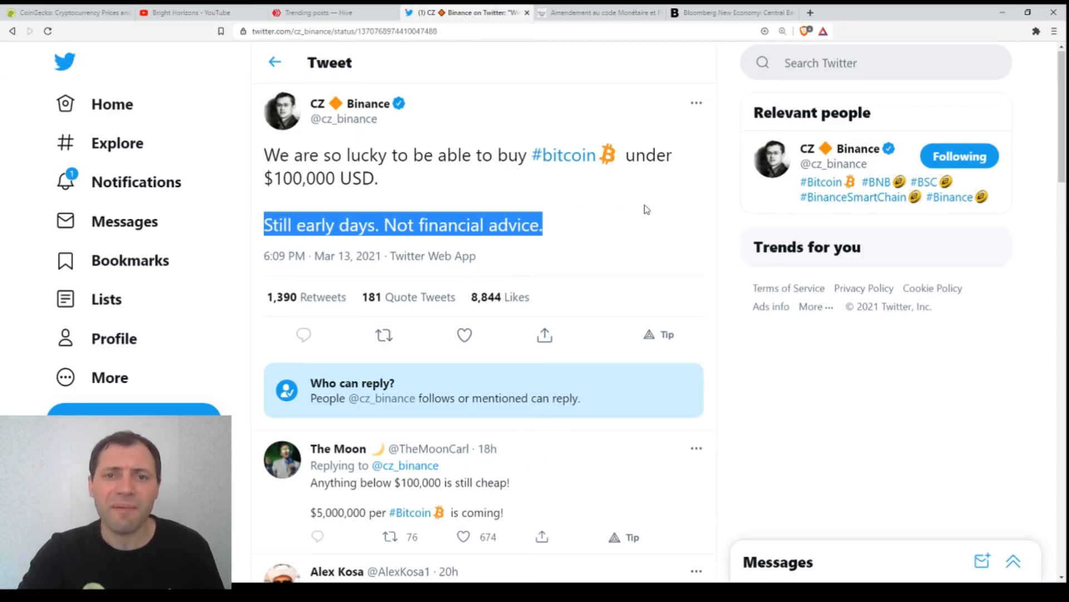
mouse_move(631, 227)
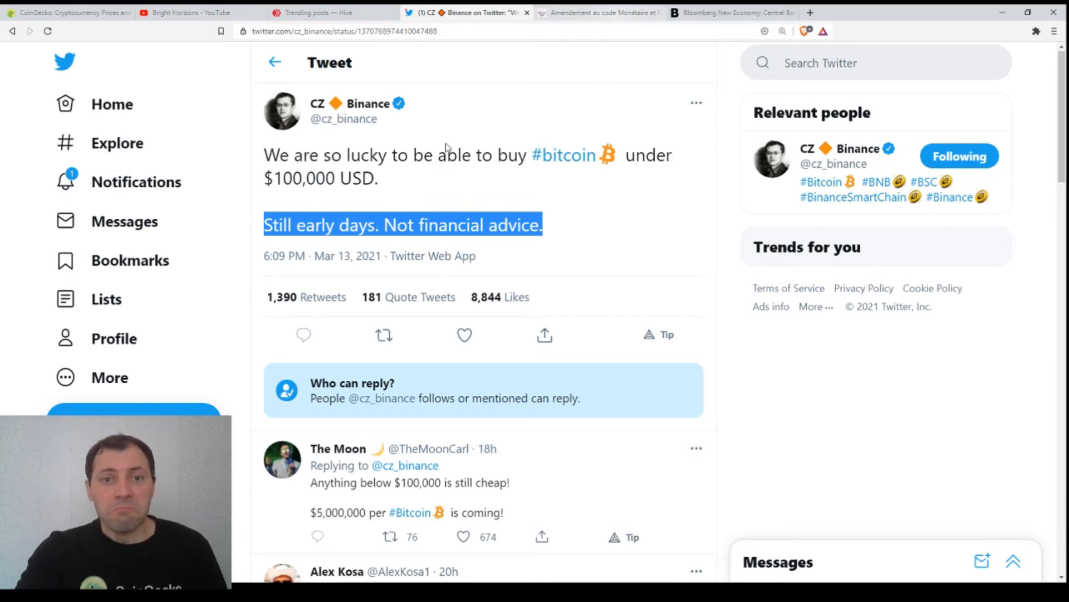
left_click(68, 13)
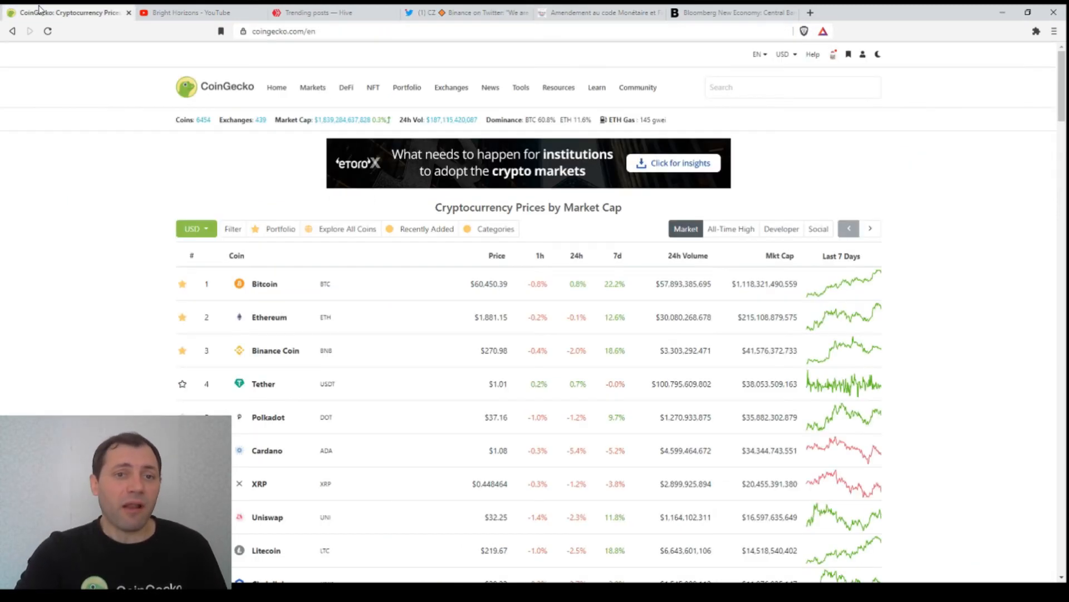
double_click(488, 284)
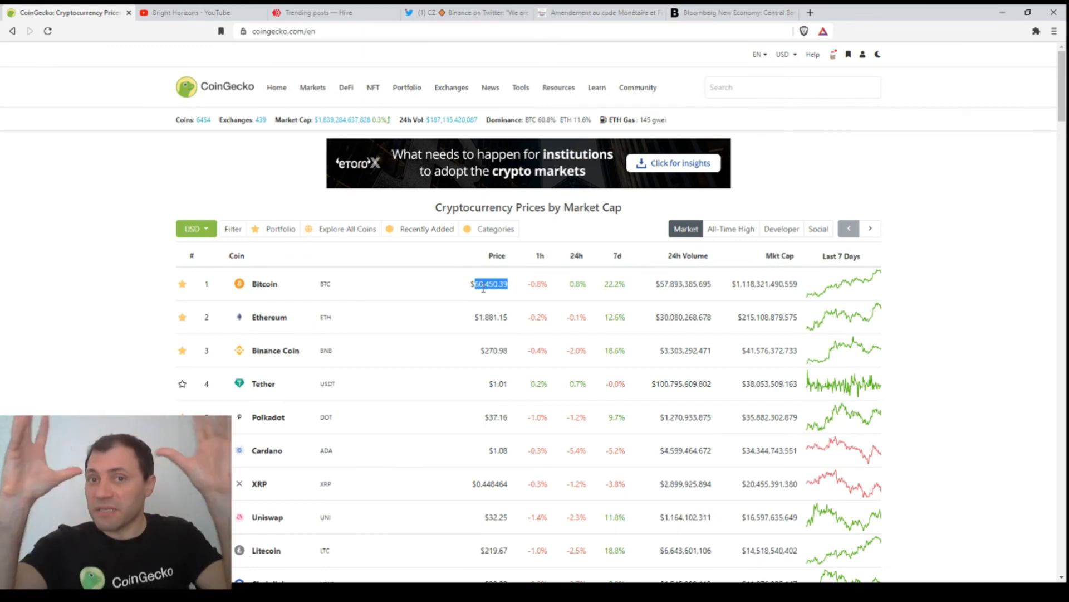
- Open the Senate petition for Banque de France bitcoin purchases and highlight its full title
left_click(599, 12)
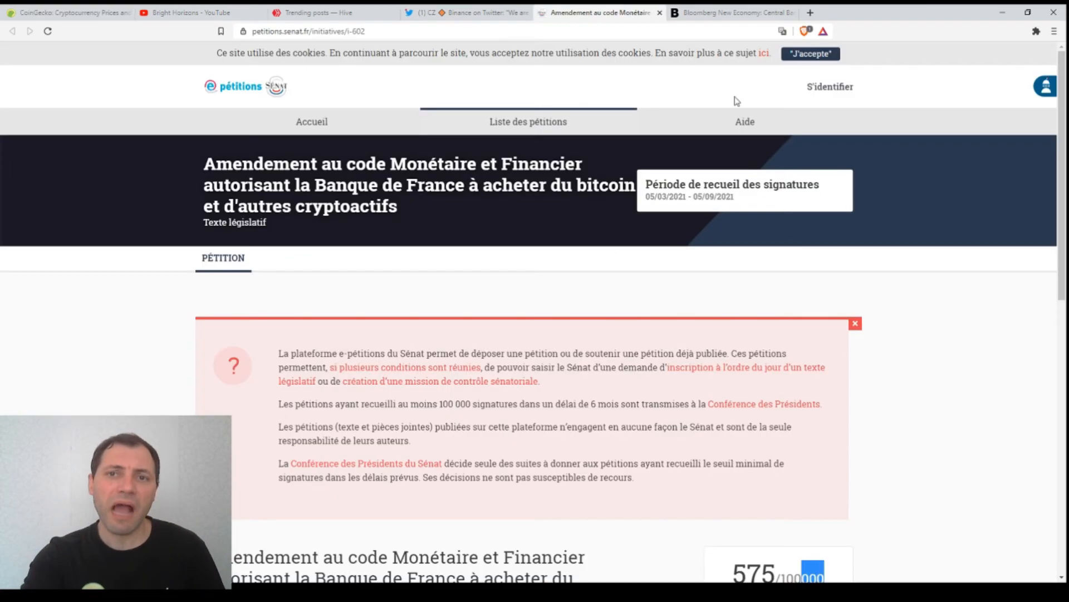
mouse_move(993, 319)
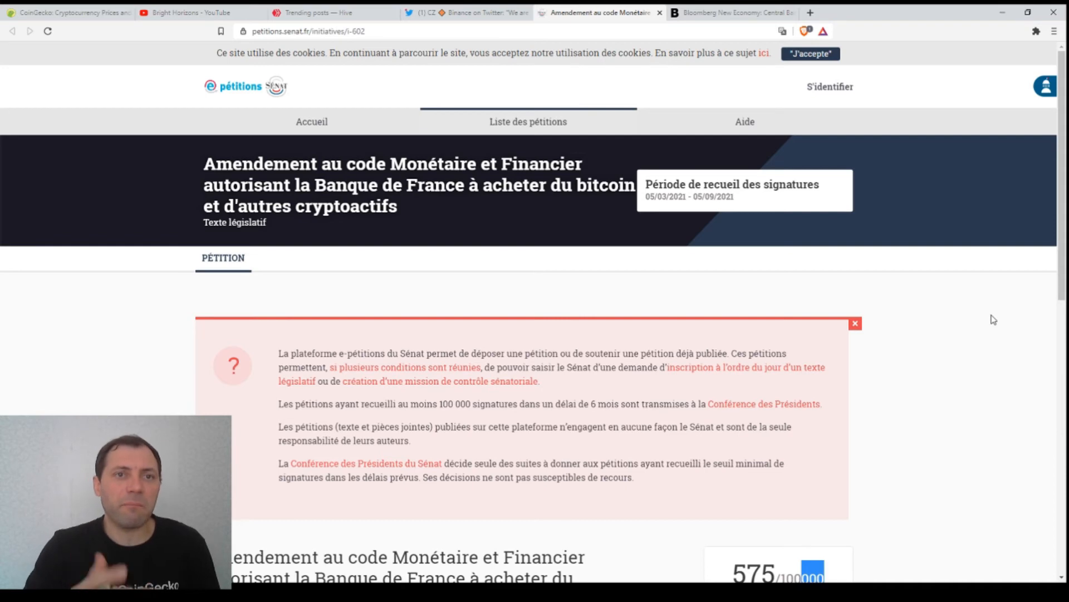
mouse_move(396, 46)
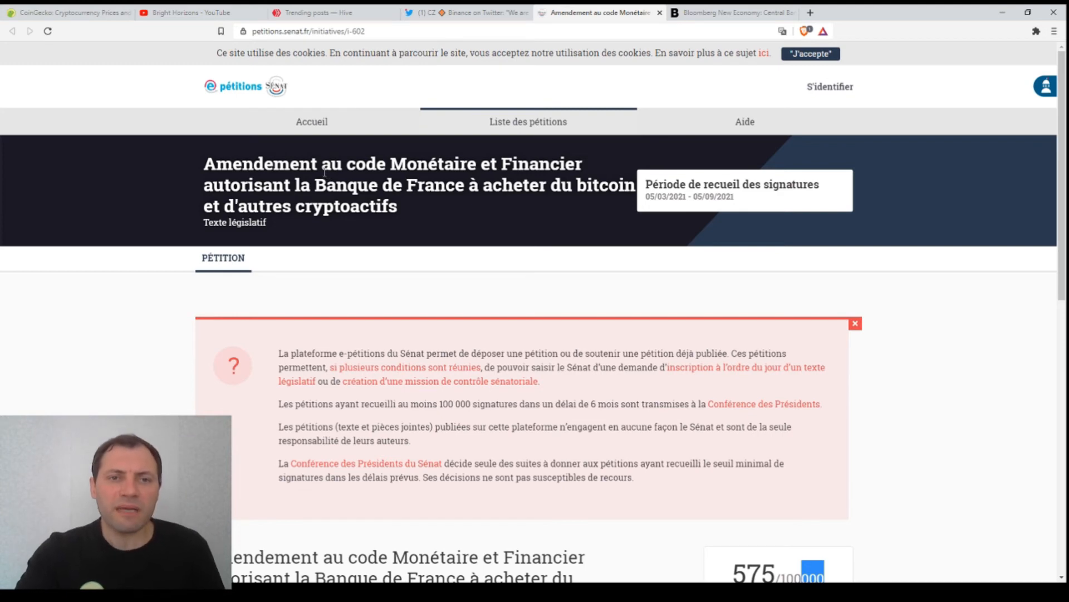
mouse_move(426, 183)
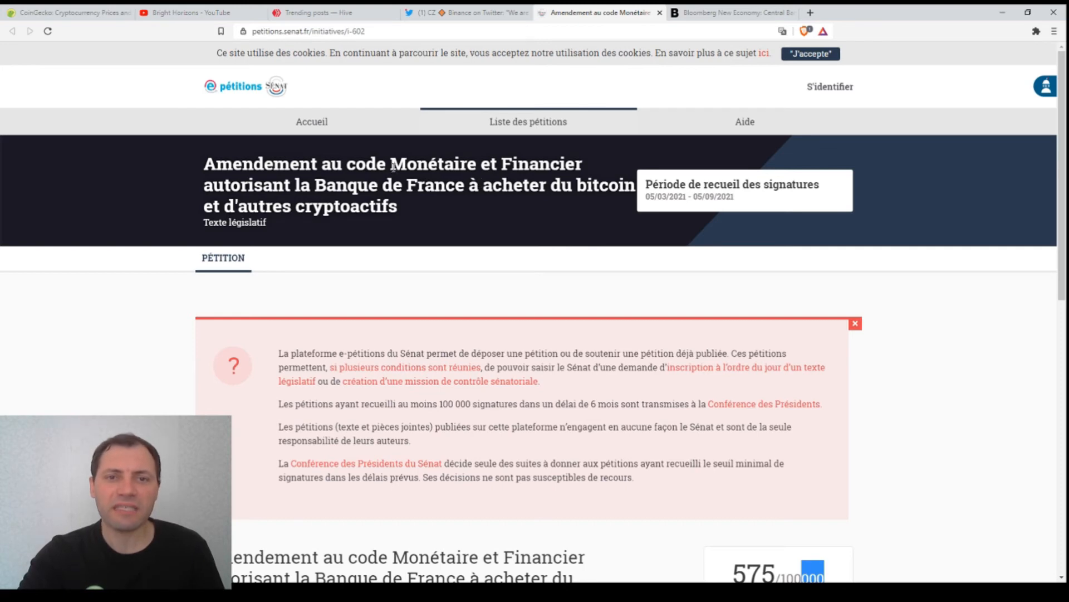
left_click_drag(392, 164, 583, 163)
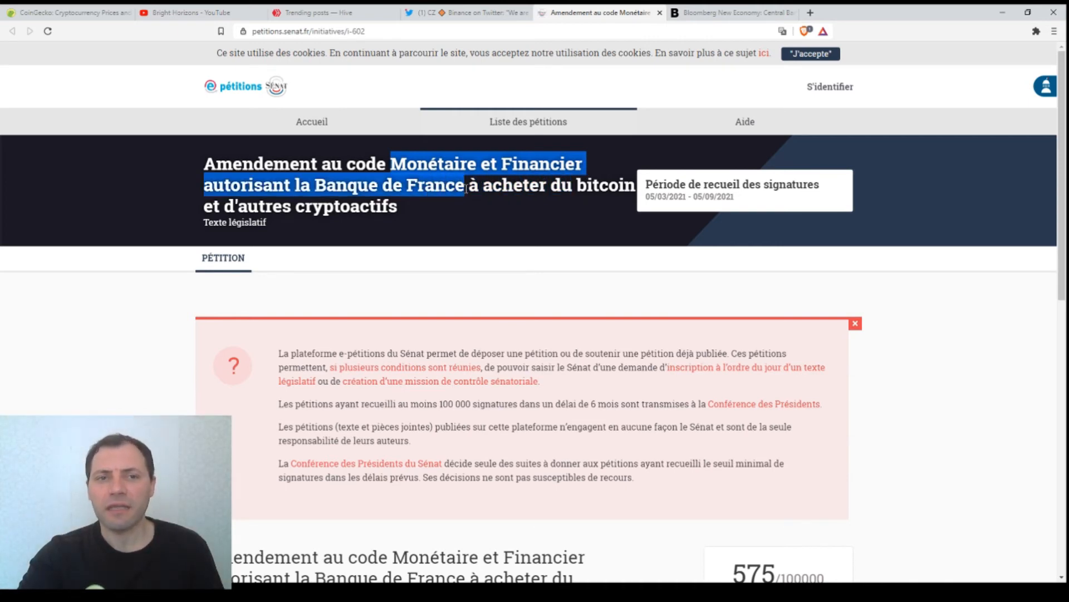
left_click_drag(464, 185, 398, 206)
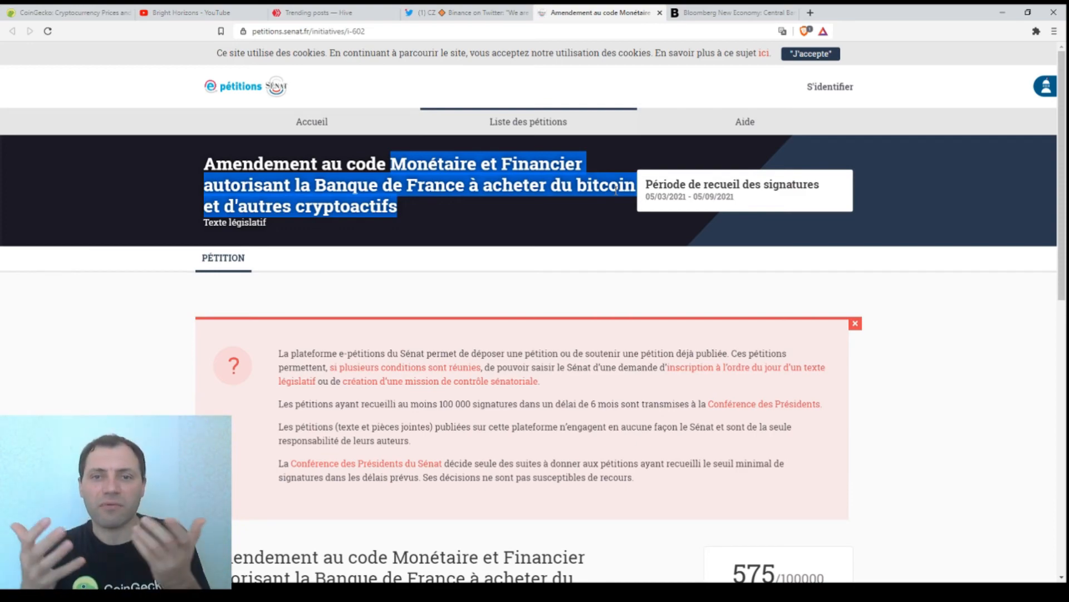
scroll("down", 3)
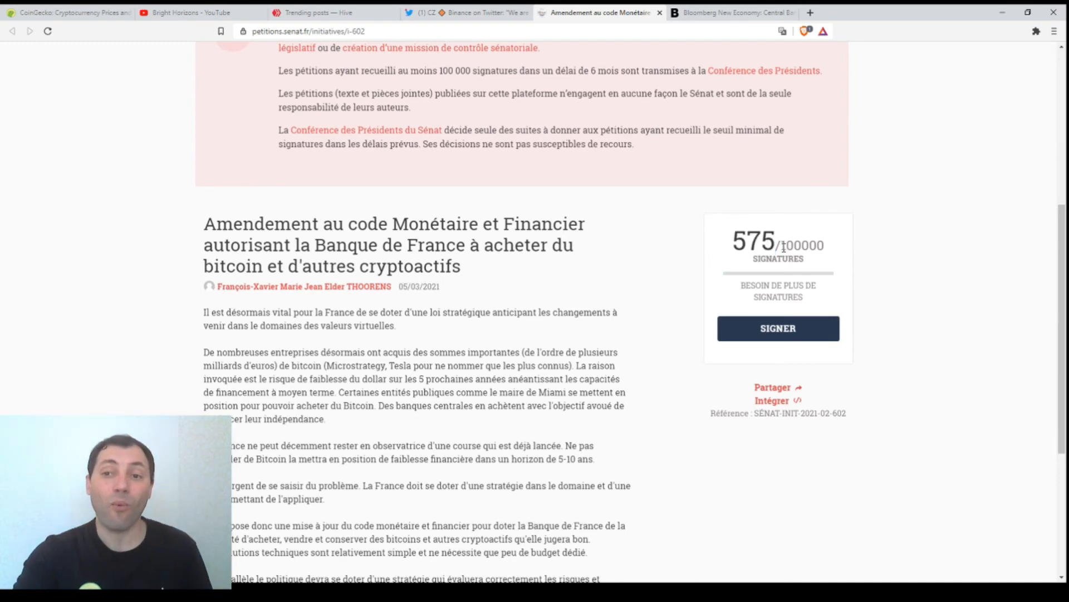
- Highlight the 100000-signature target, then switch to Bloomberg's central-banks article
double_click(802, 244)
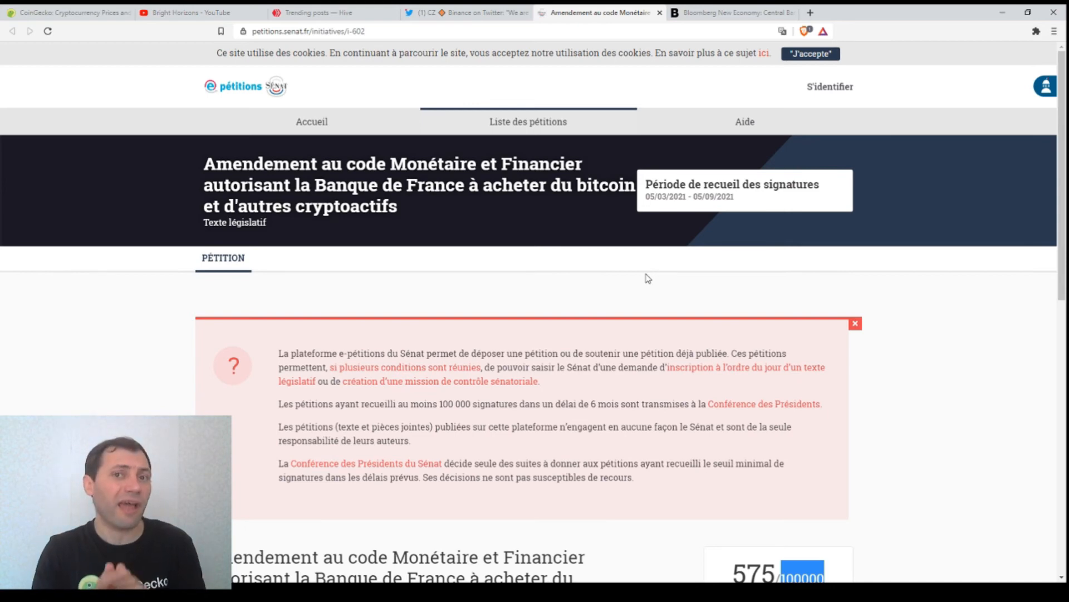
left_click(730, 12)
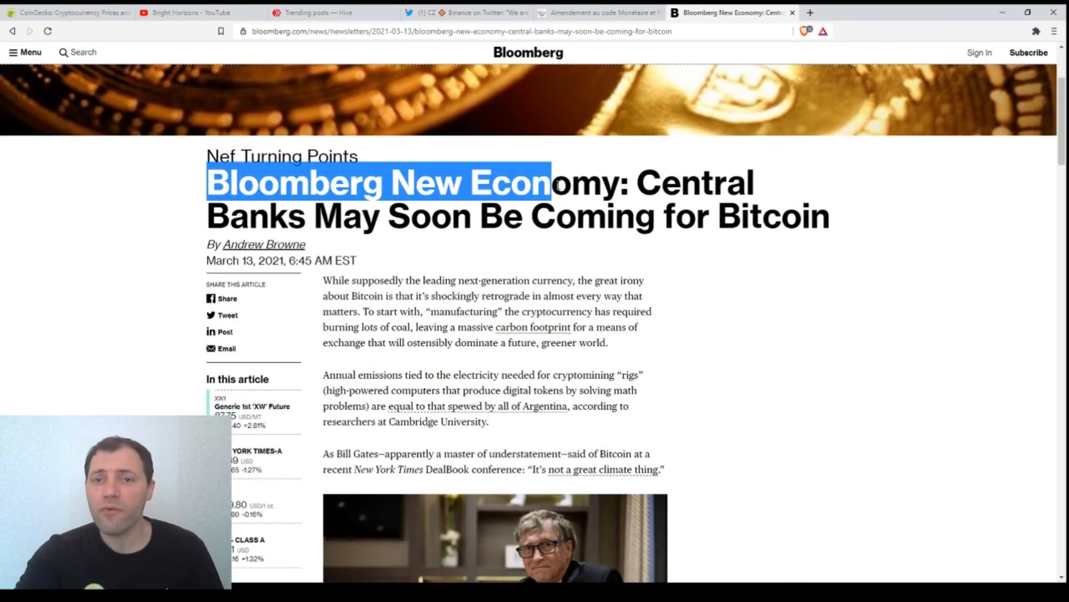
- Highlight the 'Central Banks May Soon Be Coming for Bitcoin' headline and scroll to Yellen's criticism
left_click_drag(556, 182, 829, 216)
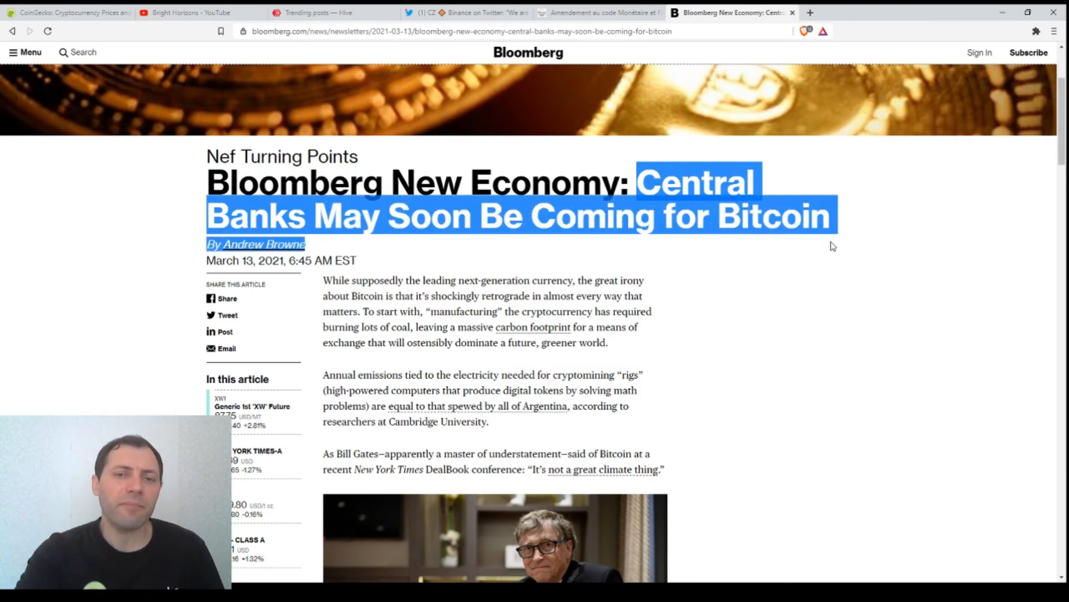
scroll("down", 3)
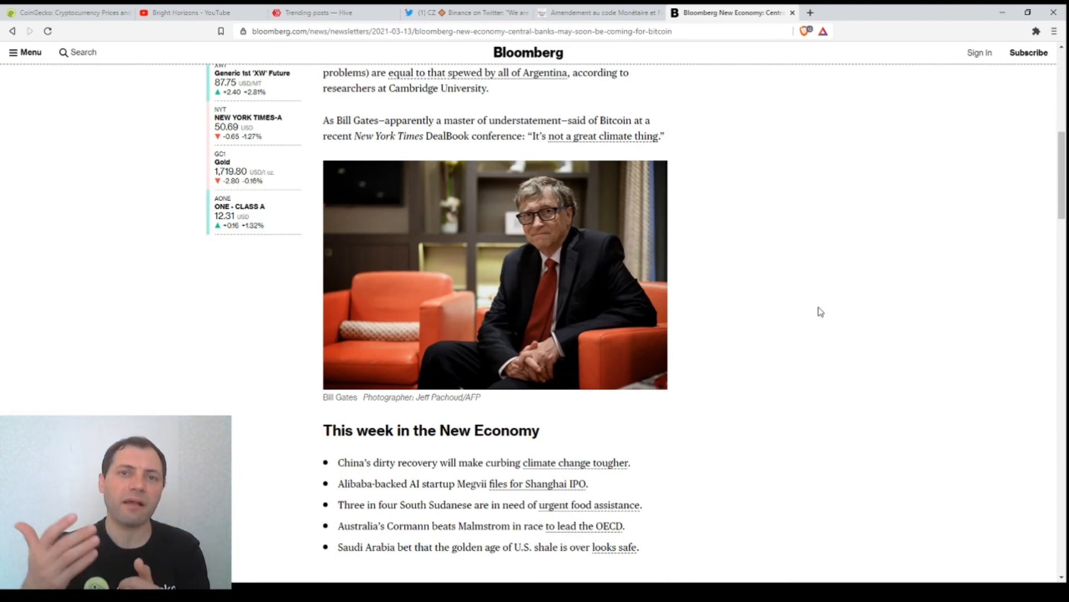
mouse_move(653, 122)
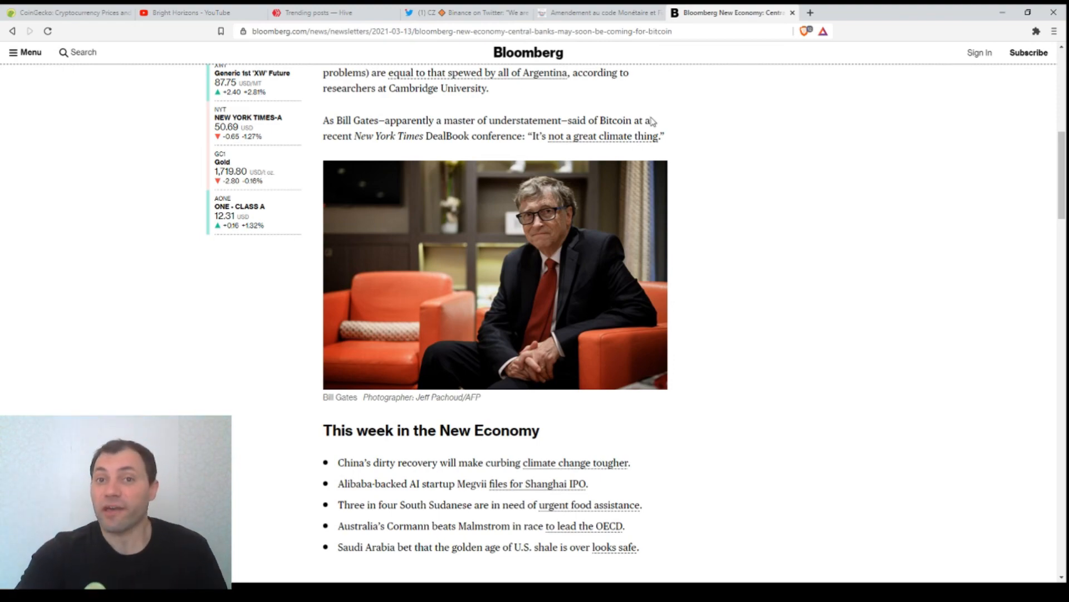
scroll("down", 3)
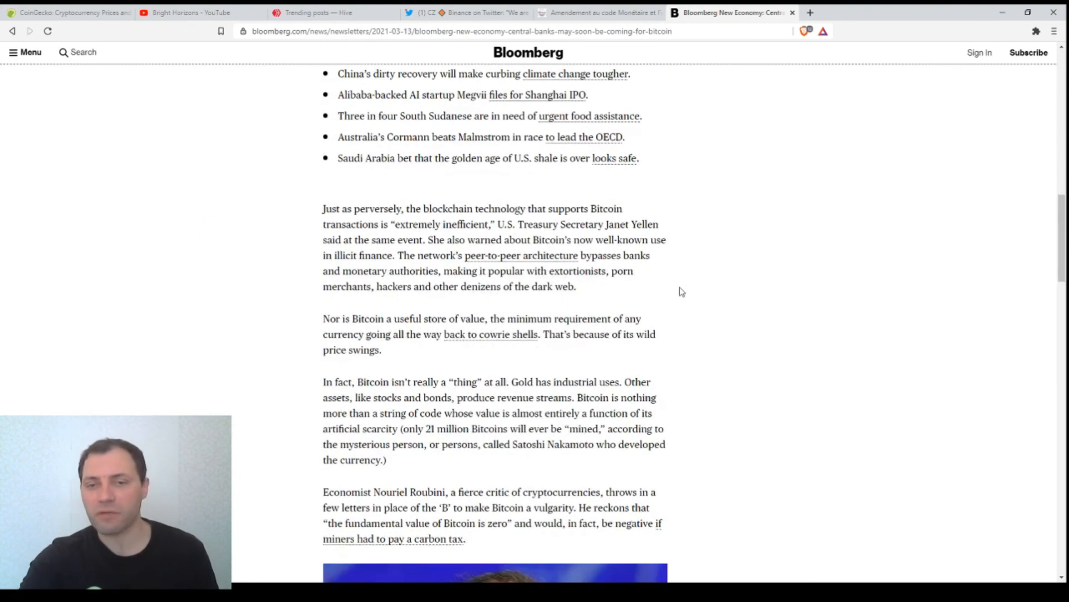
mouse_move(694, 291)
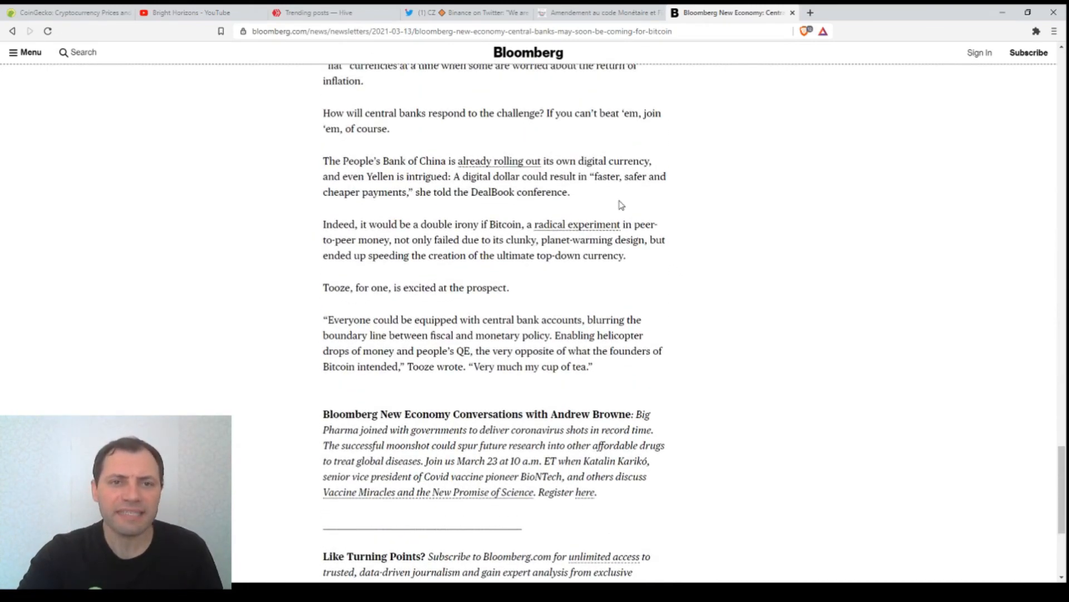
- Highlight the line "If you can't beat 'em, join 'em, of course." and scroll back up
left_click_drag(323, 114, 427, 113)
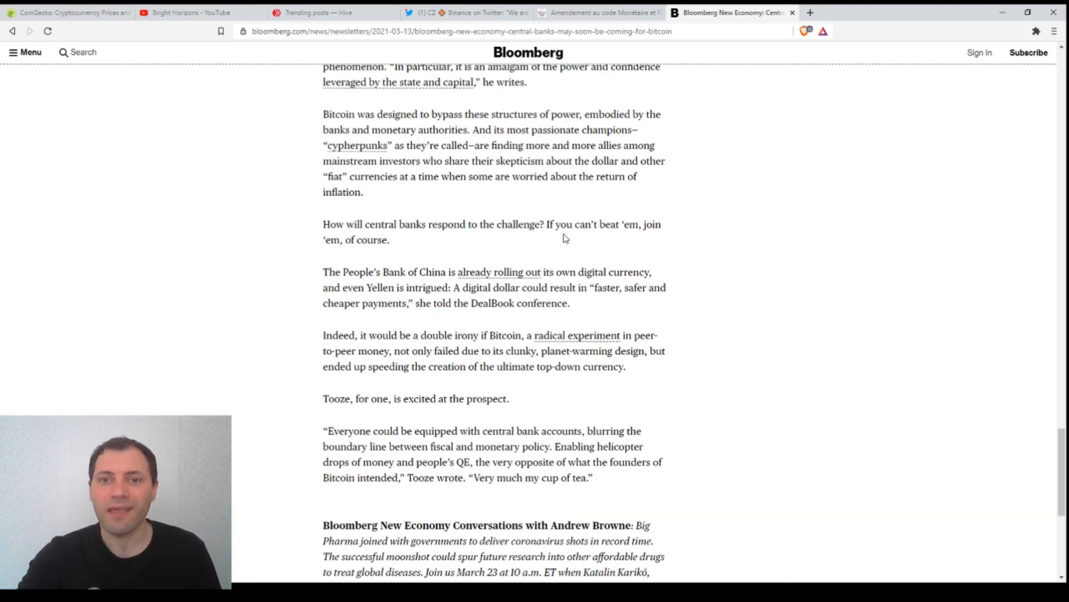
left_click_drag(546, 224, 638, 224)
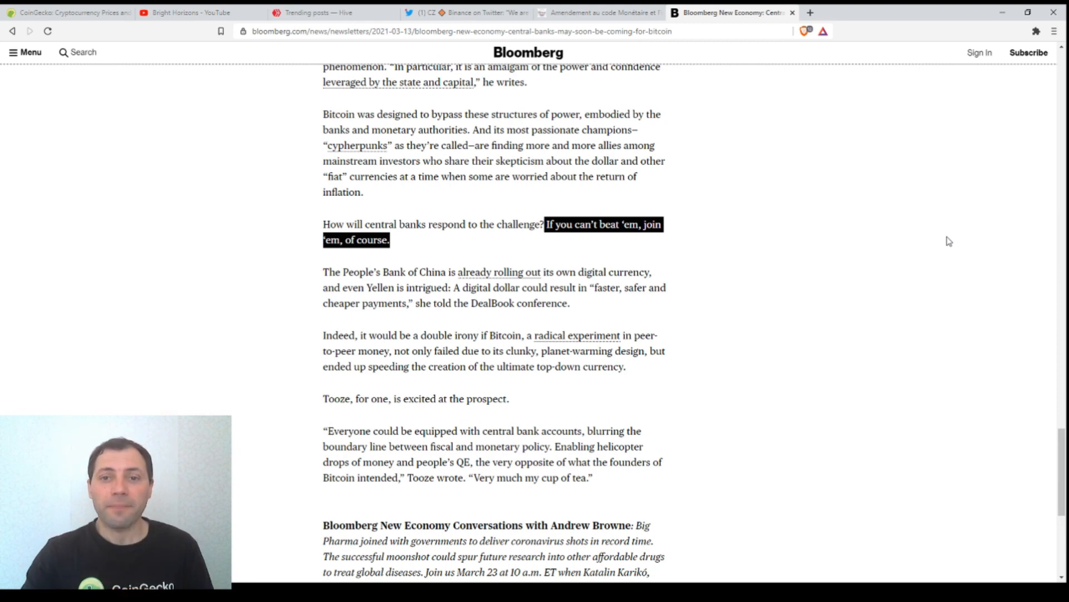
mouse_move(581, 315)
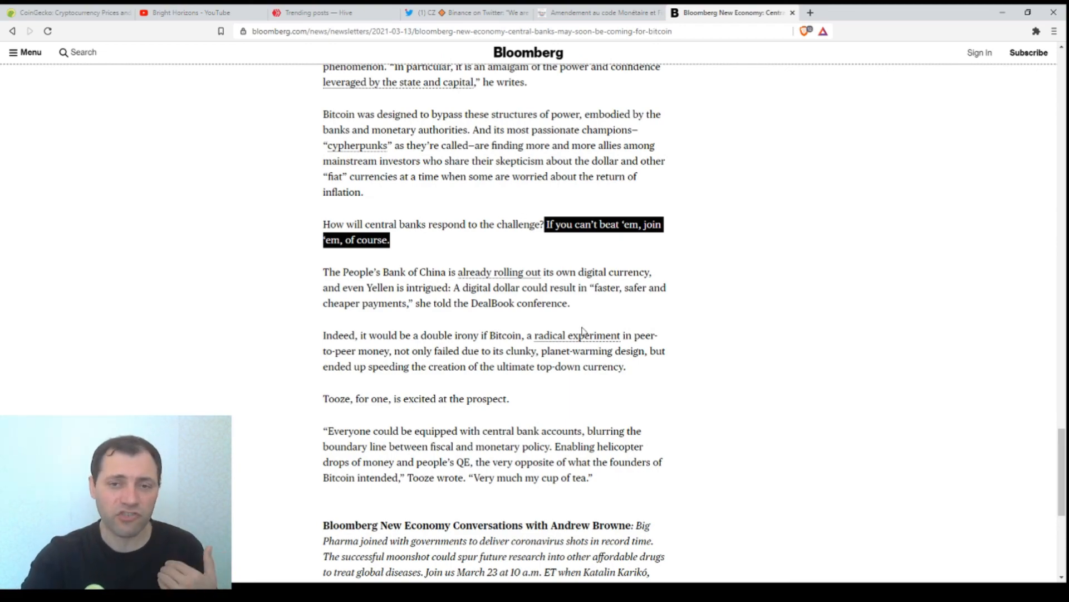
scroll("up", 3)
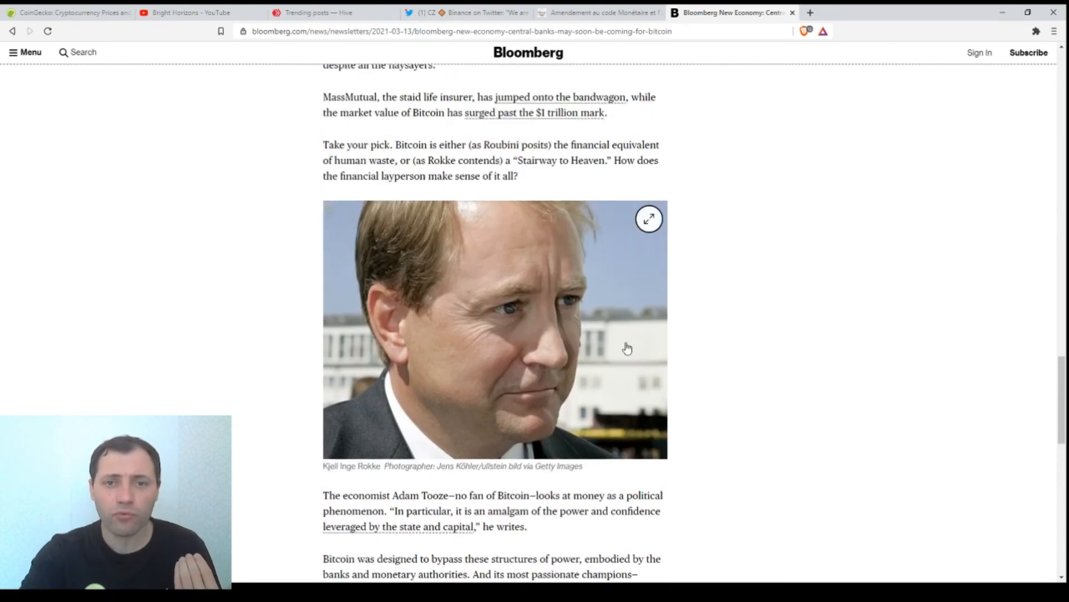
scroll("down", 3)
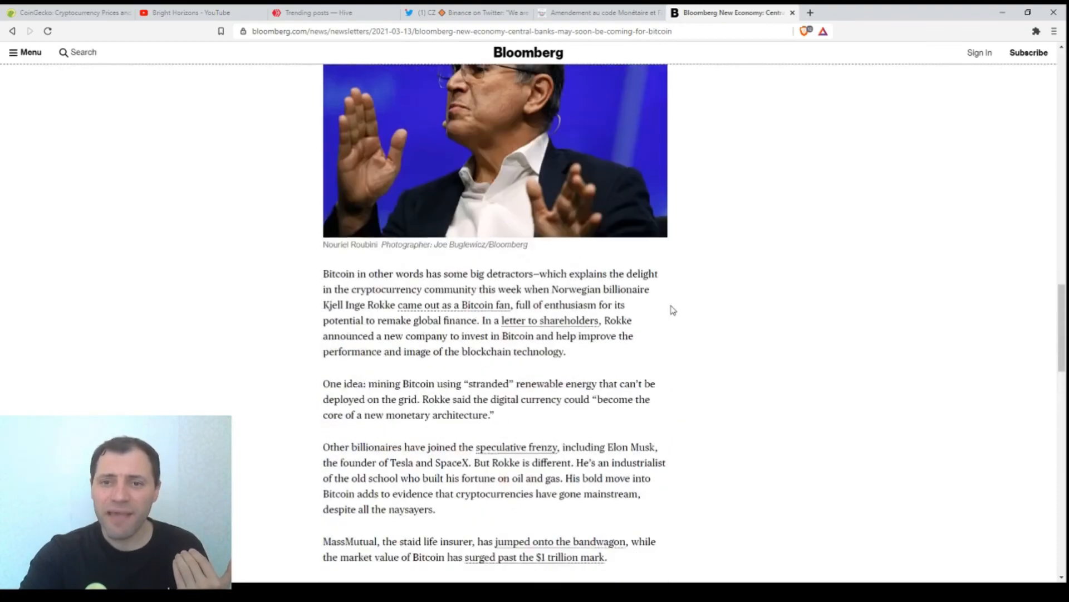
scroll("up", 3)
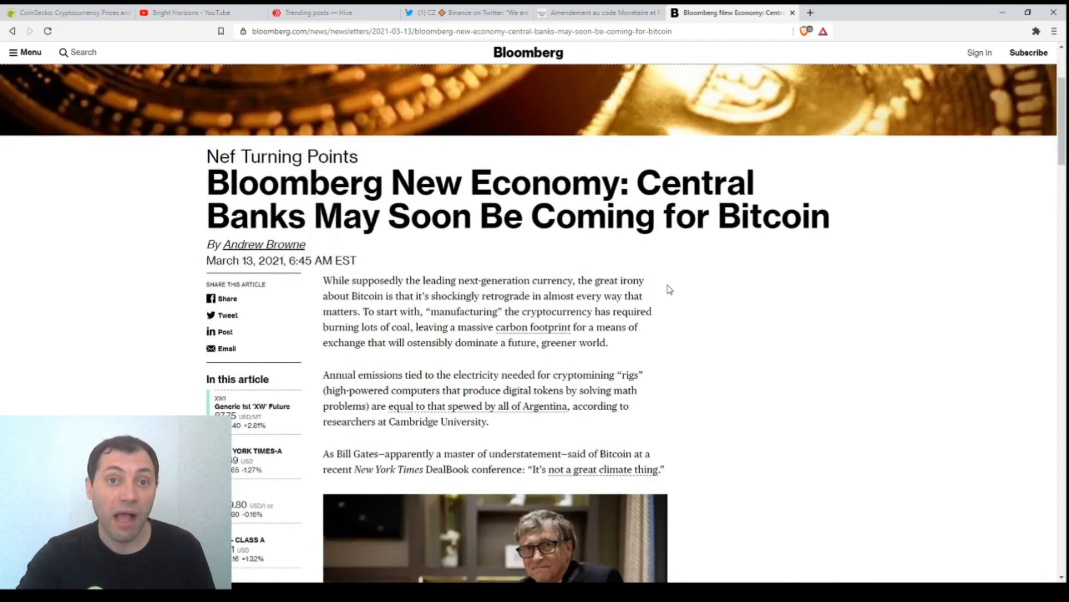
- Glance at CZ's buy-bitcoin tweet, then return to CoinGecko's market-cap table, Bitcoin near $60,493
left_click(468, 13)
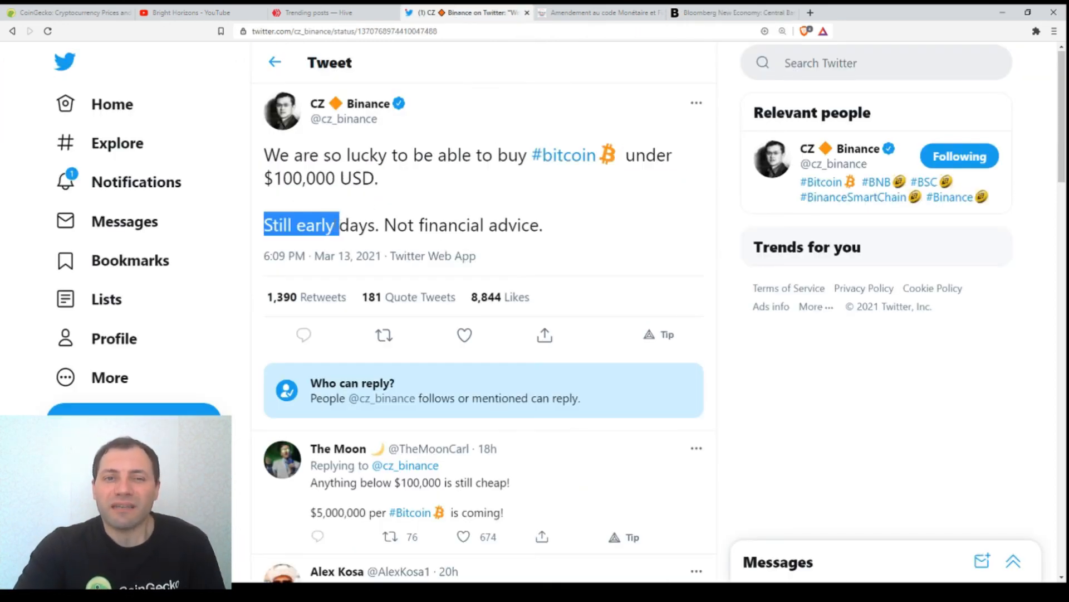
left_click(68, 12)
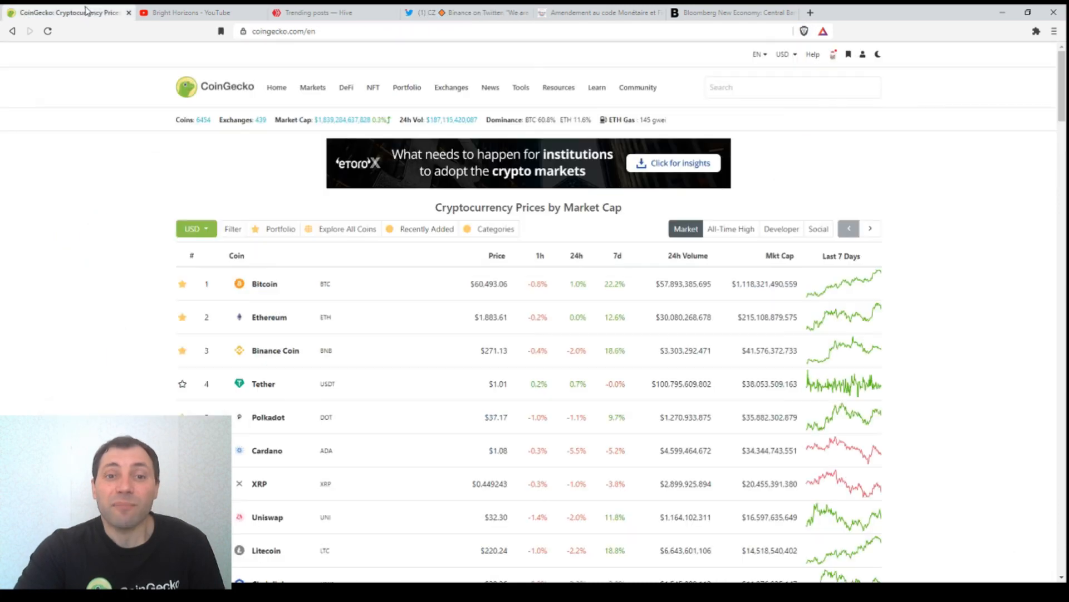